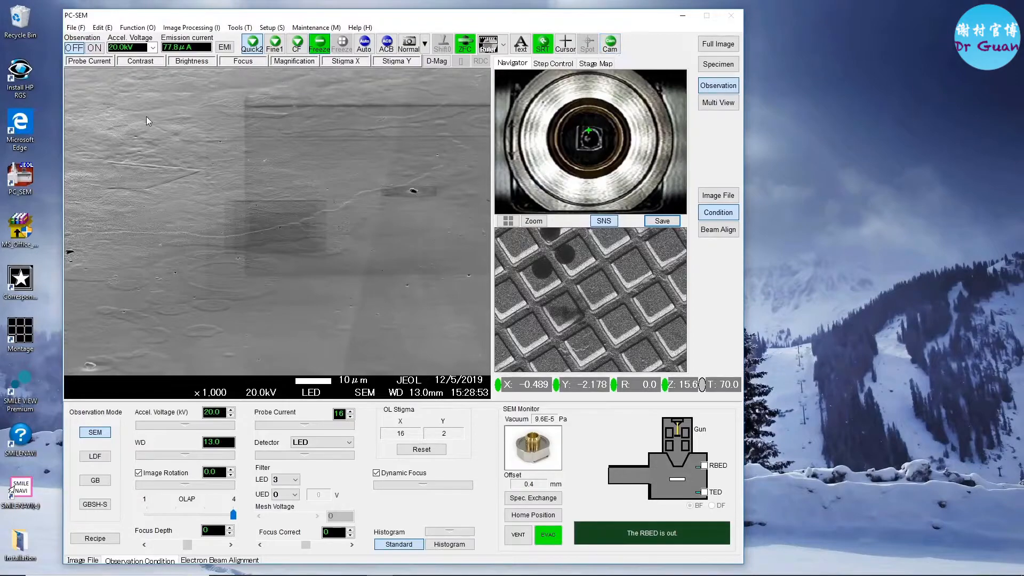
Step: Show the live side camera view of the specimen chamber interior
left_click(609, 43)
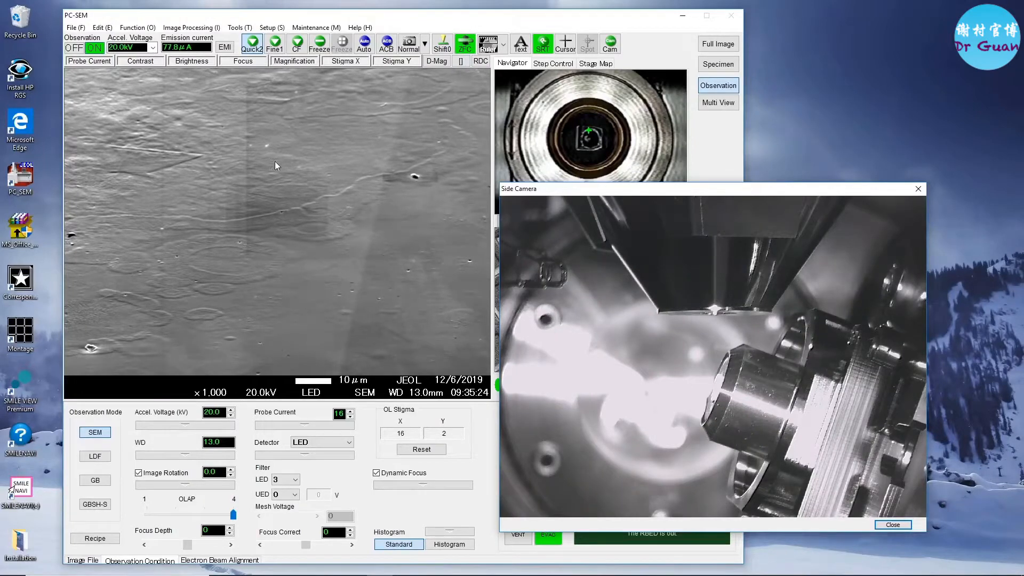
Step: Enable Dynamic Focus with the Upper Focus reference and confirm it
left_click(376, 472)
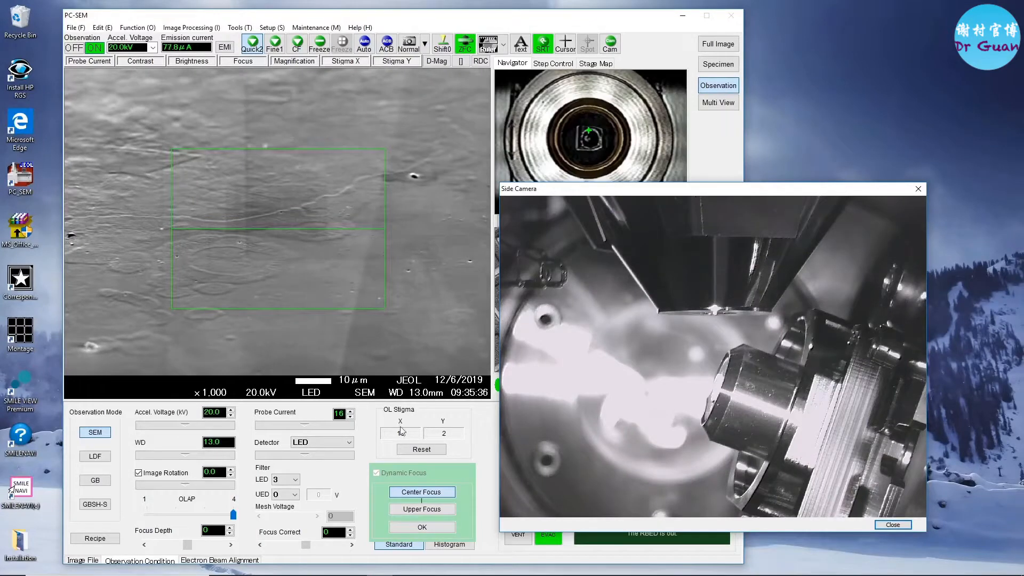
left_click(422, 509)
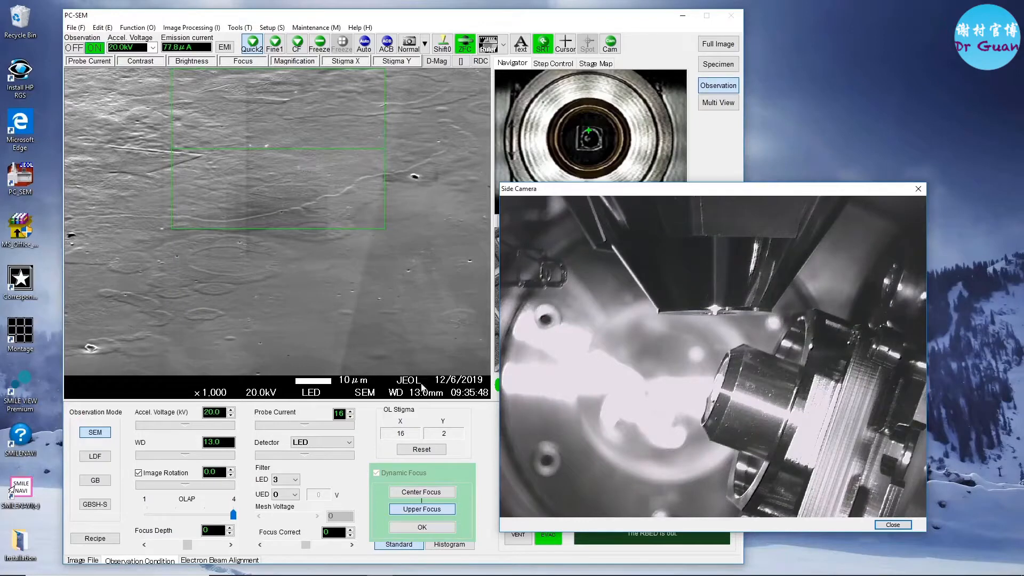
left_click(421, 526)
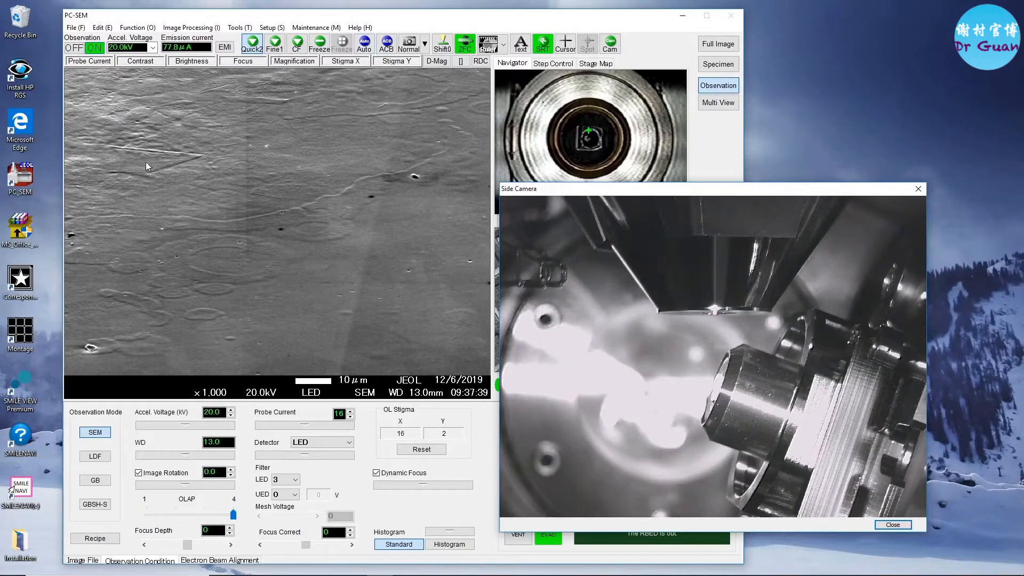
mouse_move(238, 183)
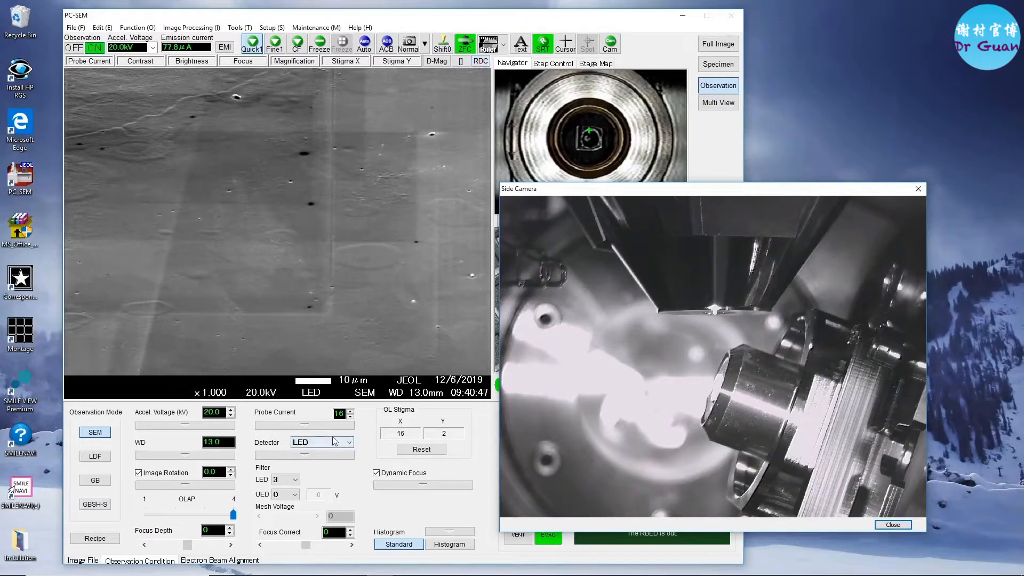
left_click(481, 61)
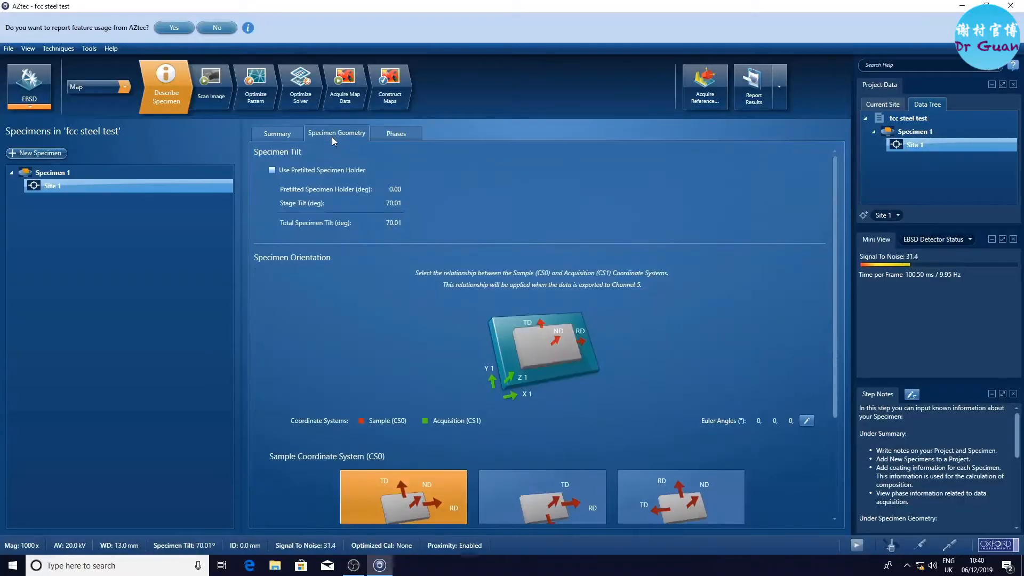
Step: In Describe Specimen's Phases list, add Iron fcc as the phase for acquisition
left_click(395, 134)
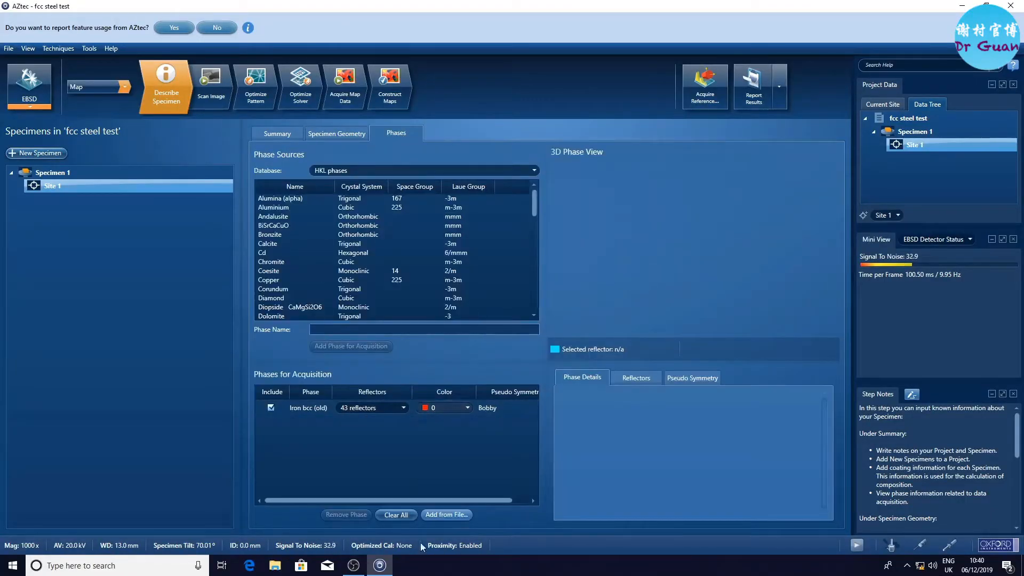
left_click(446, 514)
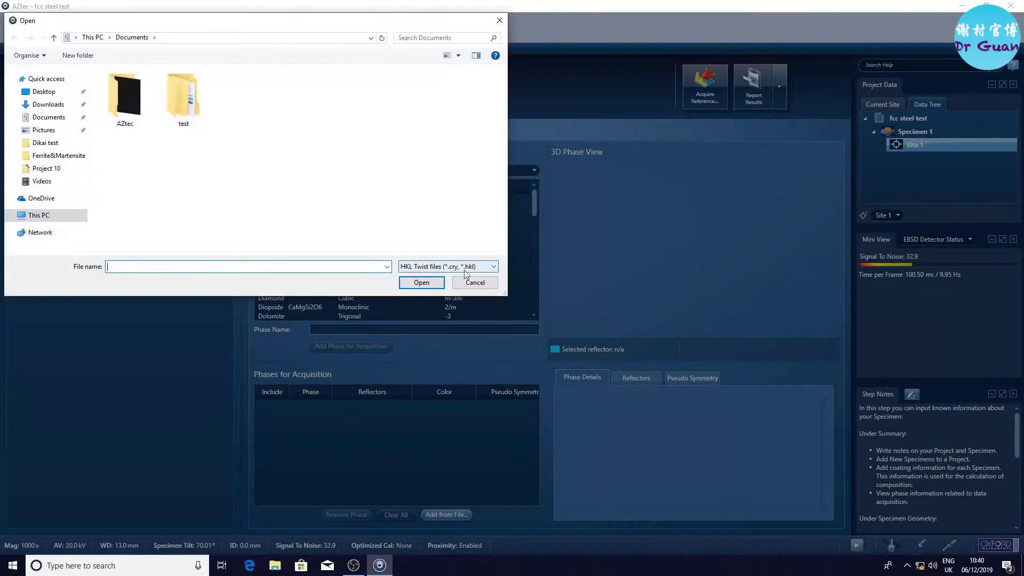
left_click(474, 281)
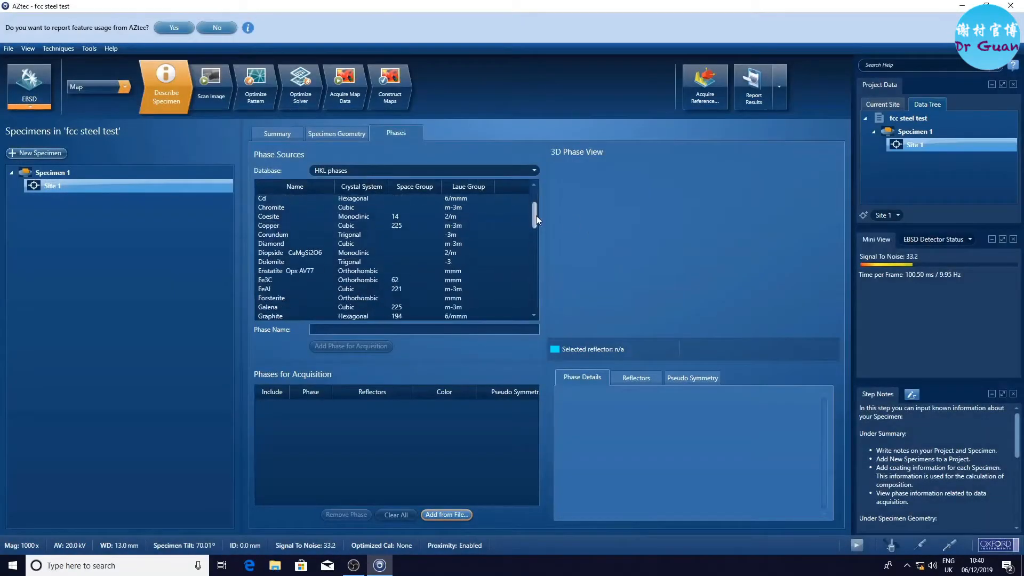
left_click(351, 346)
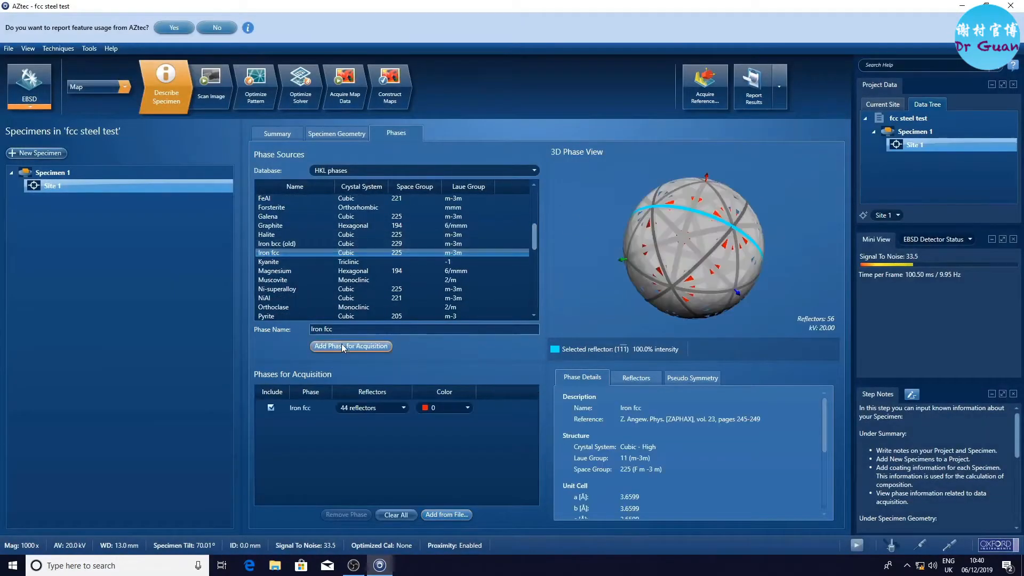
mouse_move(210, 77)
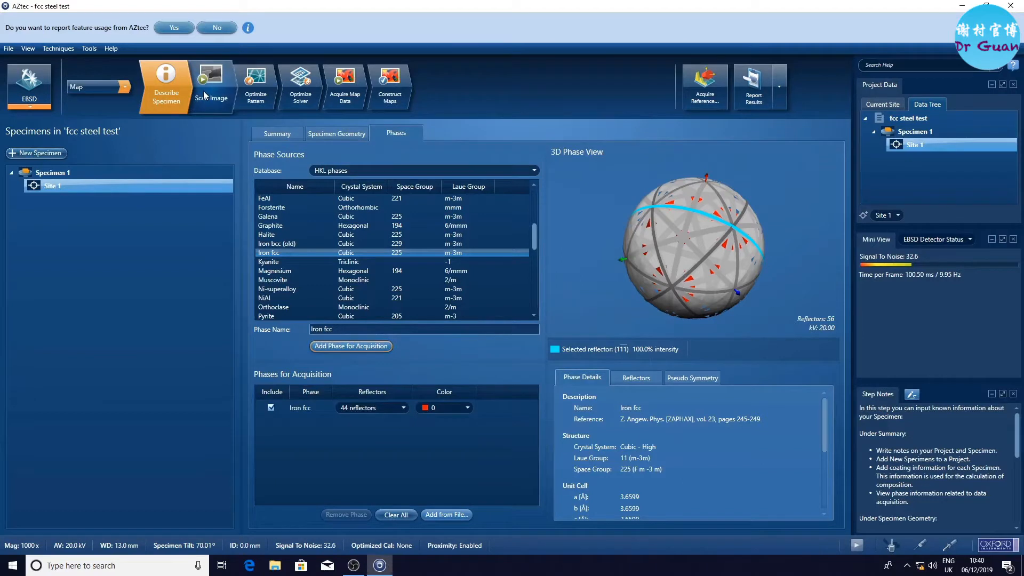
Step: In Scan Image, start acquiring electron images of the specimen site
left_click(210, 85)
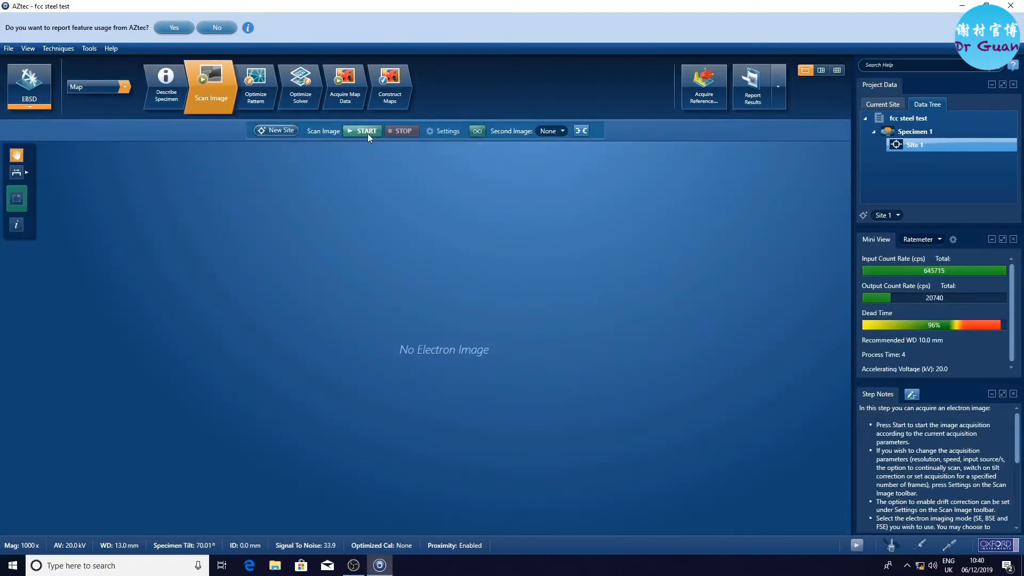
left_click(362, 130)
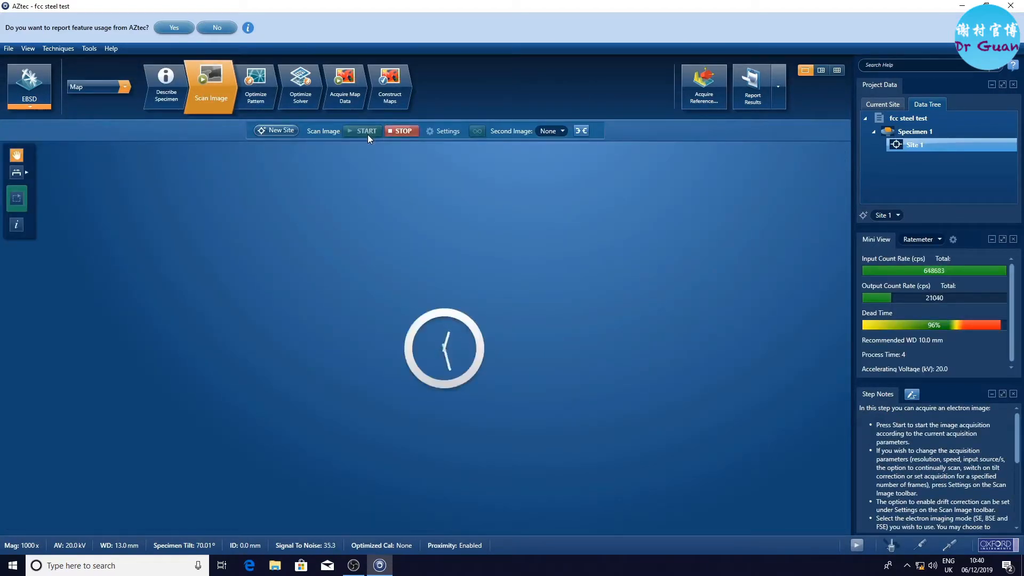
left_click(362, 130)
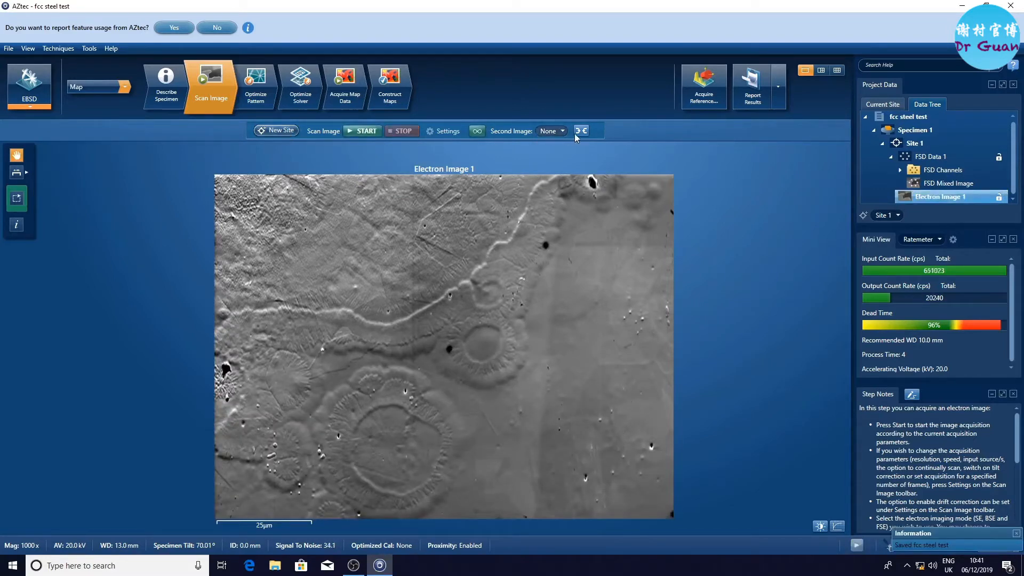
left_click(430, 130)
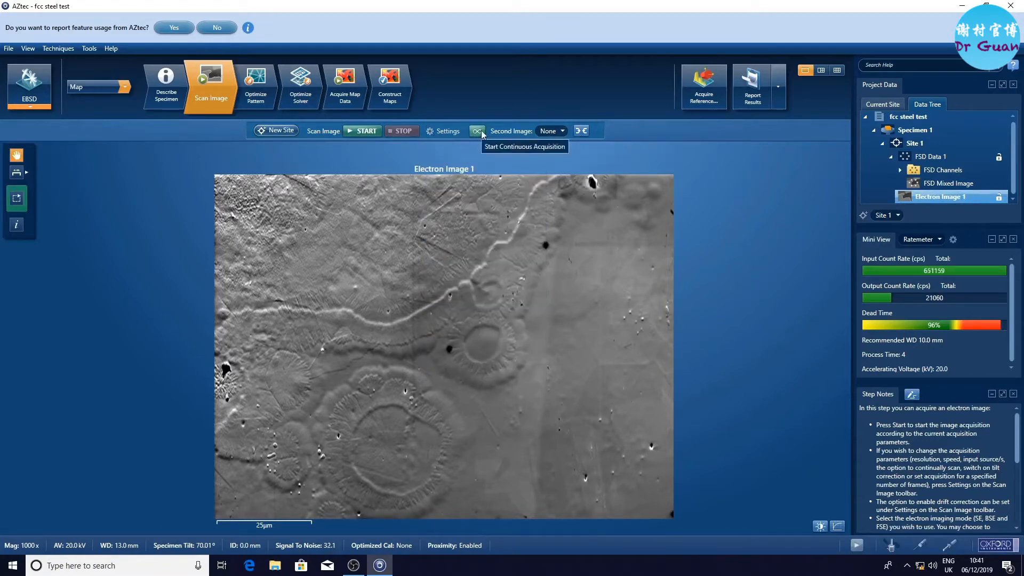
Step: Run a continuous scan, stop it, and capture Electron Image 3 of the map area
left_click(478, 130)
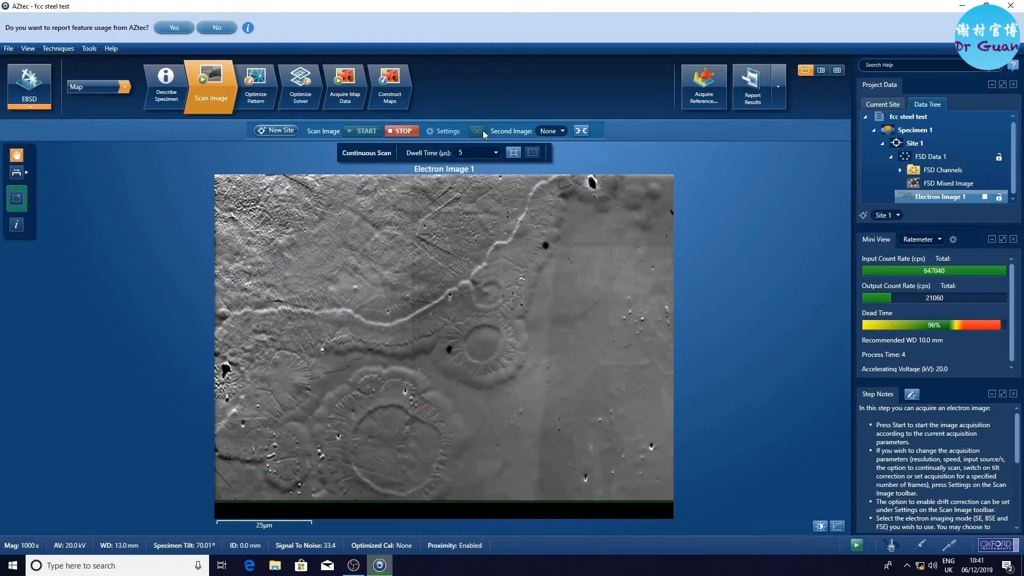
left_click(401, 131)
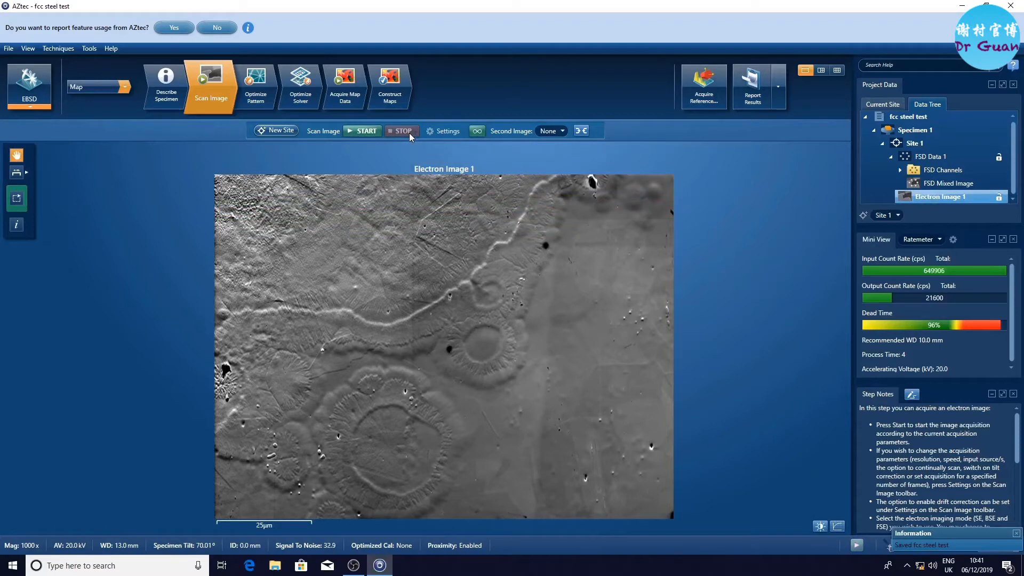
left_click(363, 130)
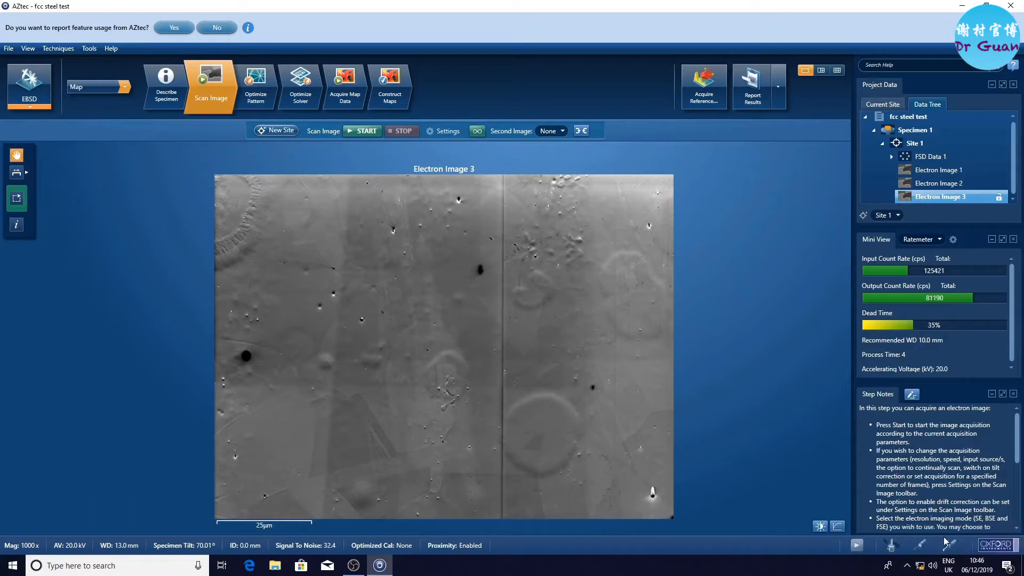
mouse_move(949, 552)
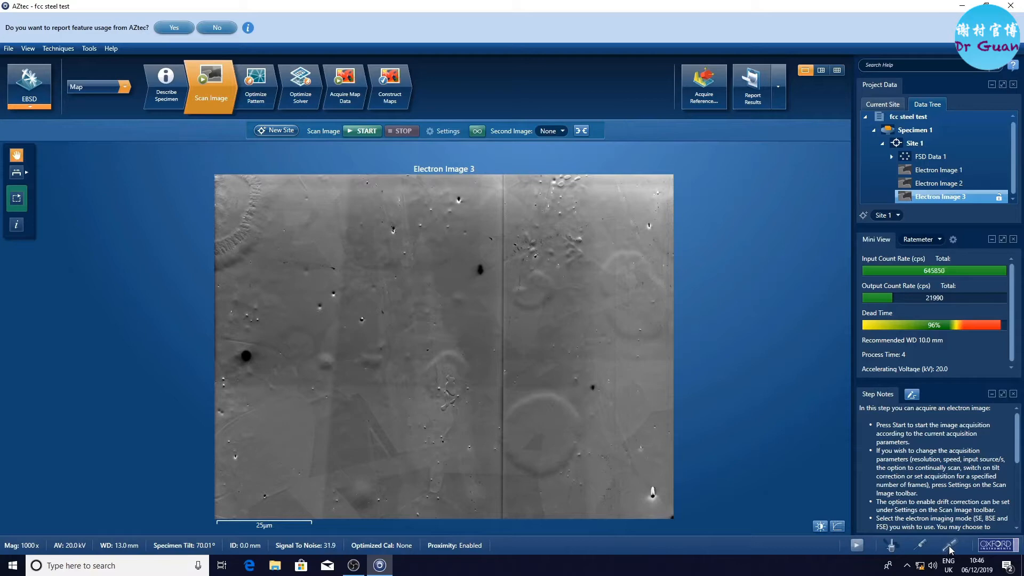
Step: Bring up EBSD Detector Control and check the Insertion and Proximity pages
left_click(890, 545)
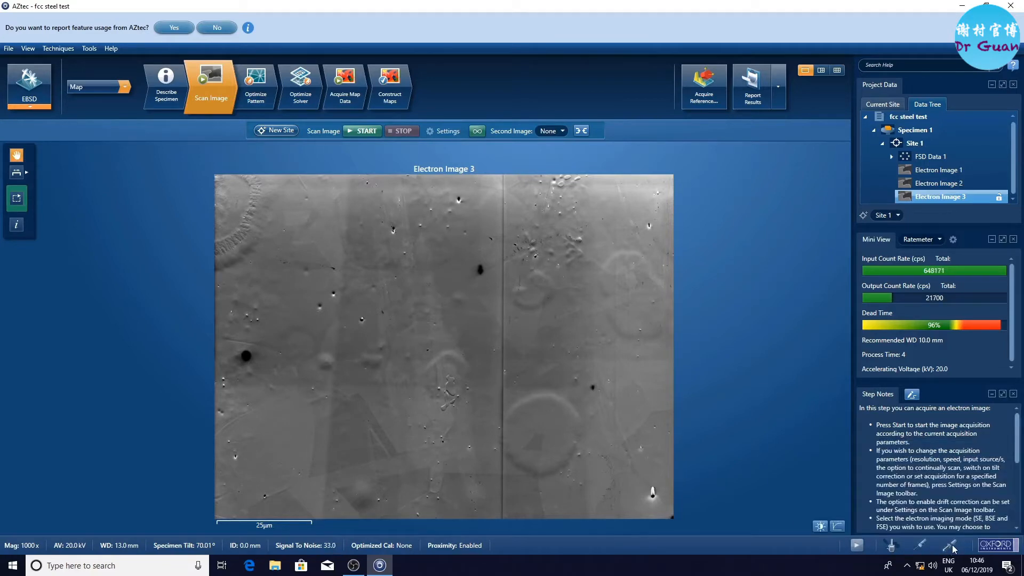
left_click(949, 544)
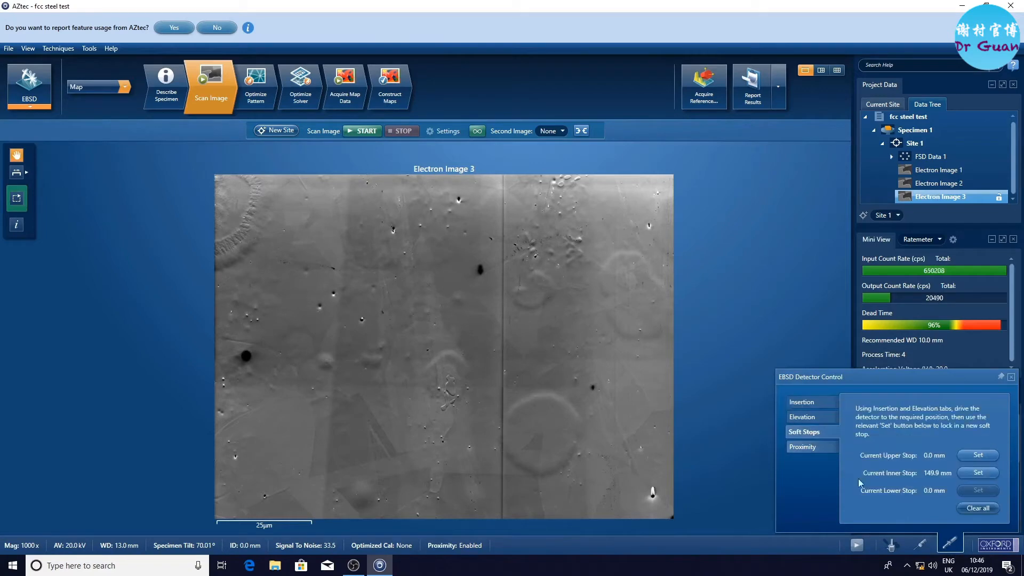
left_click(801, 402)
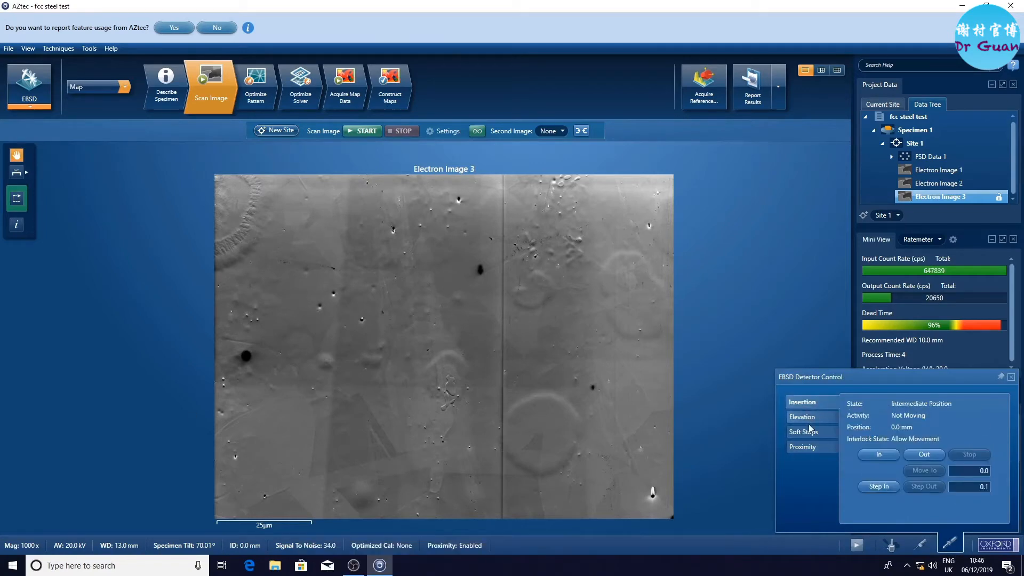
left_click(802, 447)
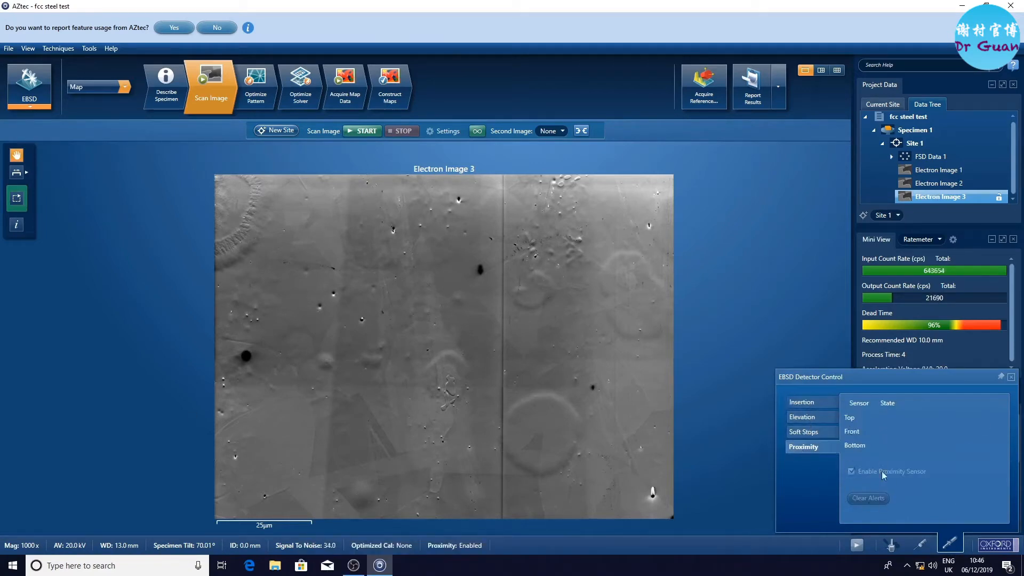
left_click(801, 402)
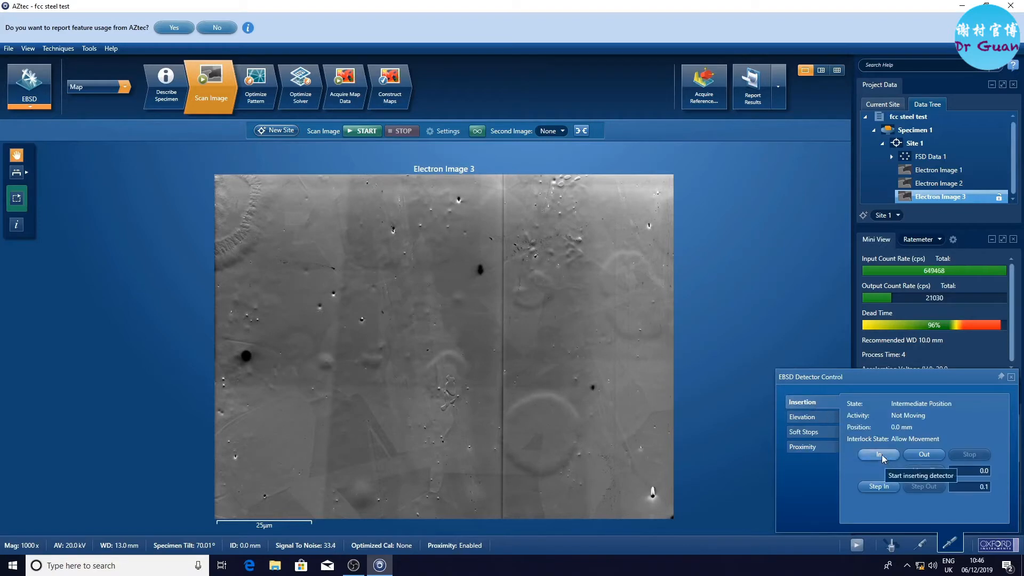
Step: Start moving the EBSD detector into the chamber with the In command
left_click(878, 454)
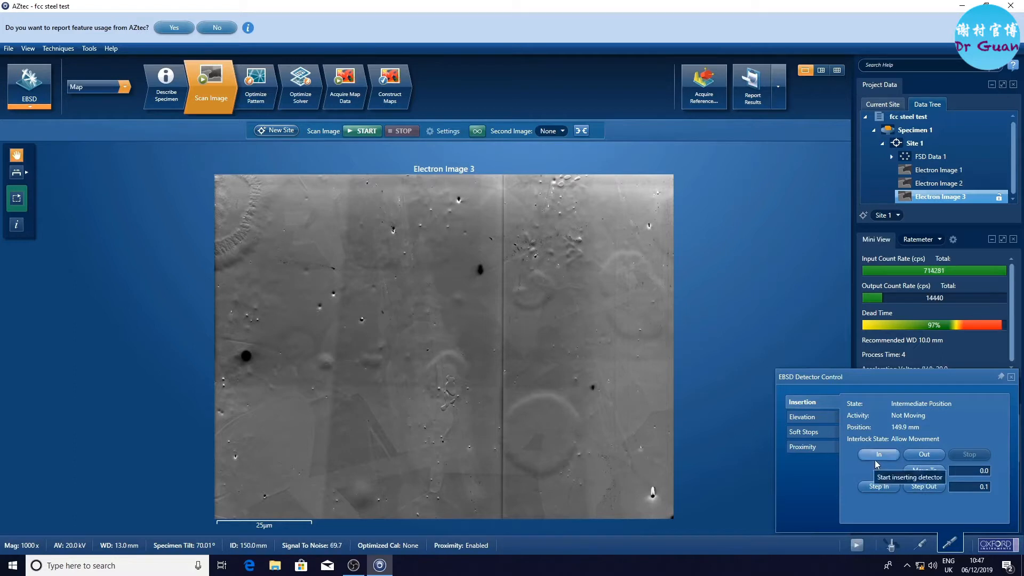
left_click(878, 455)
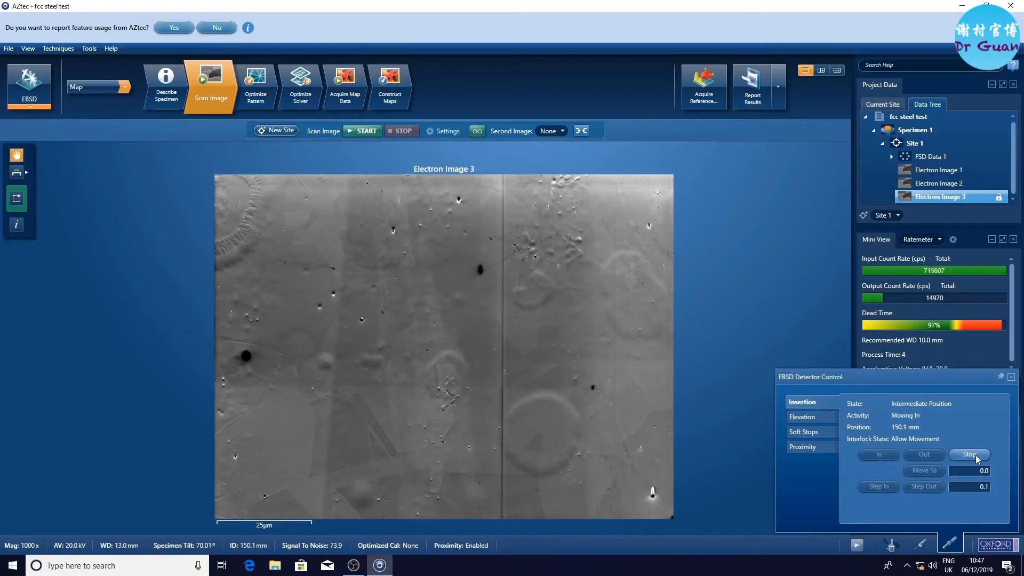
mouse_move(969, 455)
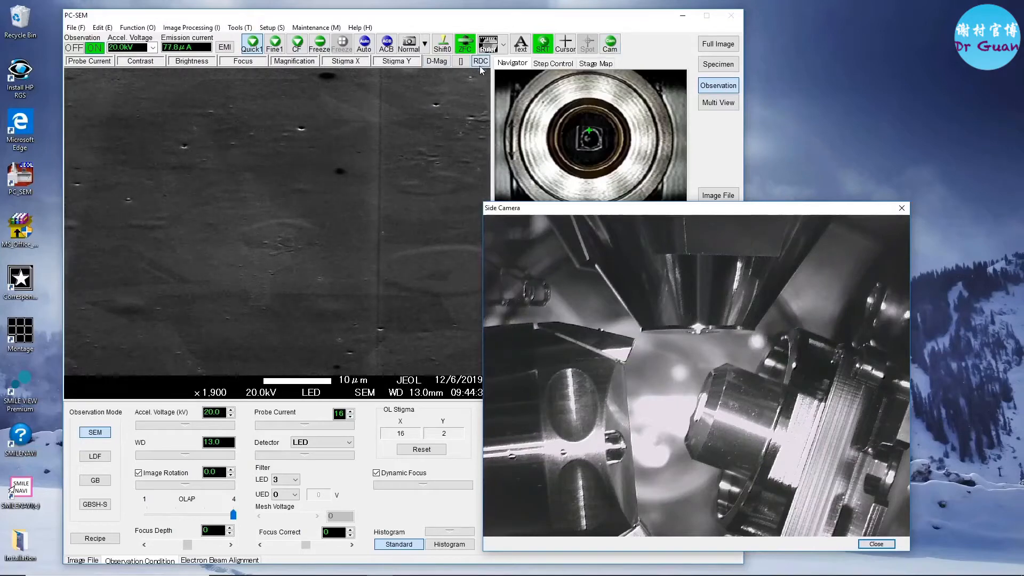
Step: Watch the detector move in near the sample in the Side Camera window
left_click(274, 43)
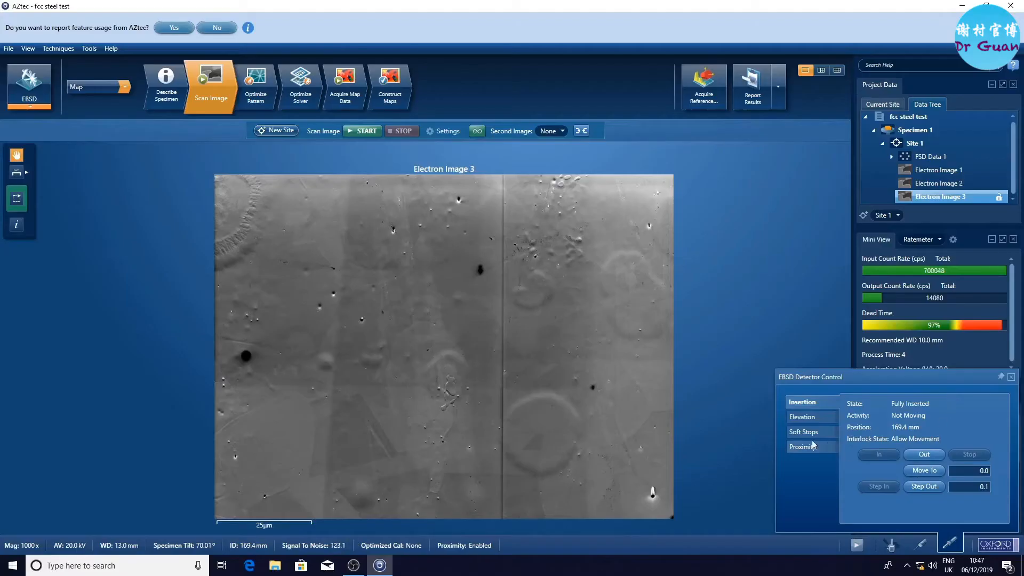
Step: Switch to the Proximity page to disable the detector's proximity sensor
left_click(803, 446)
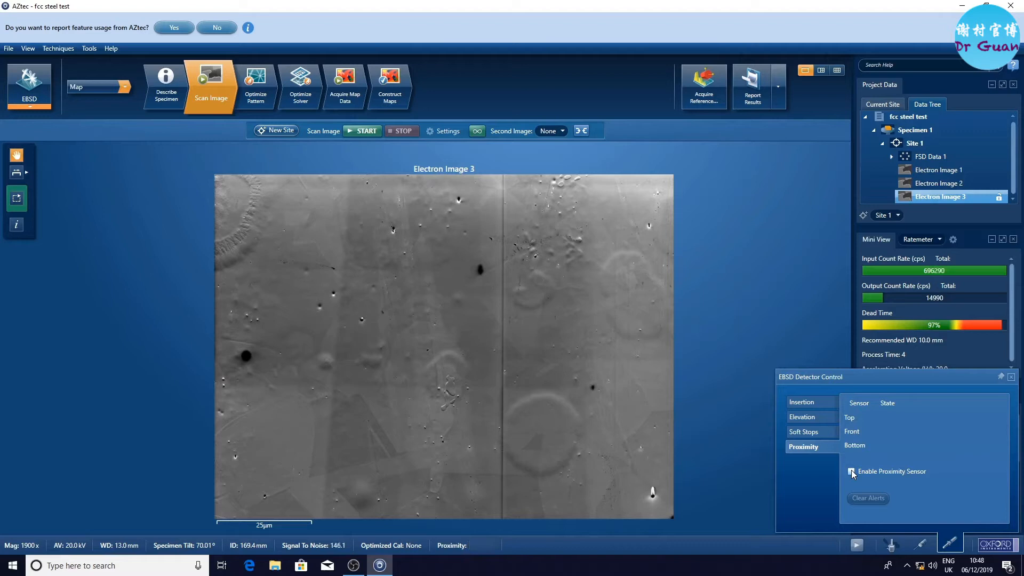
Step: Add the FSE signal in Scan Image Settings and acquire a forescatter image
left_click(447, 130)
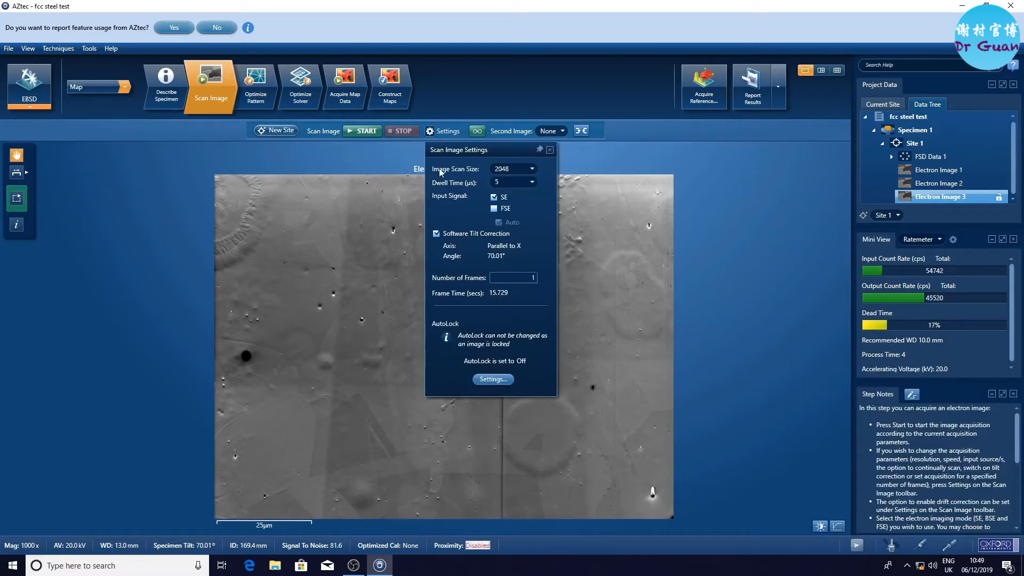
left_click(494, 208)
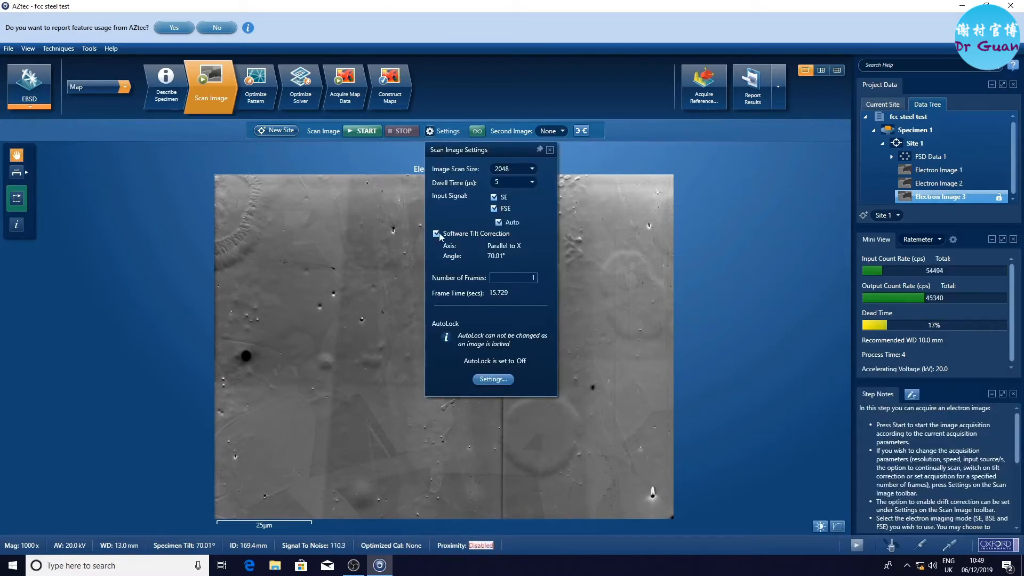
left_click(548, 149)
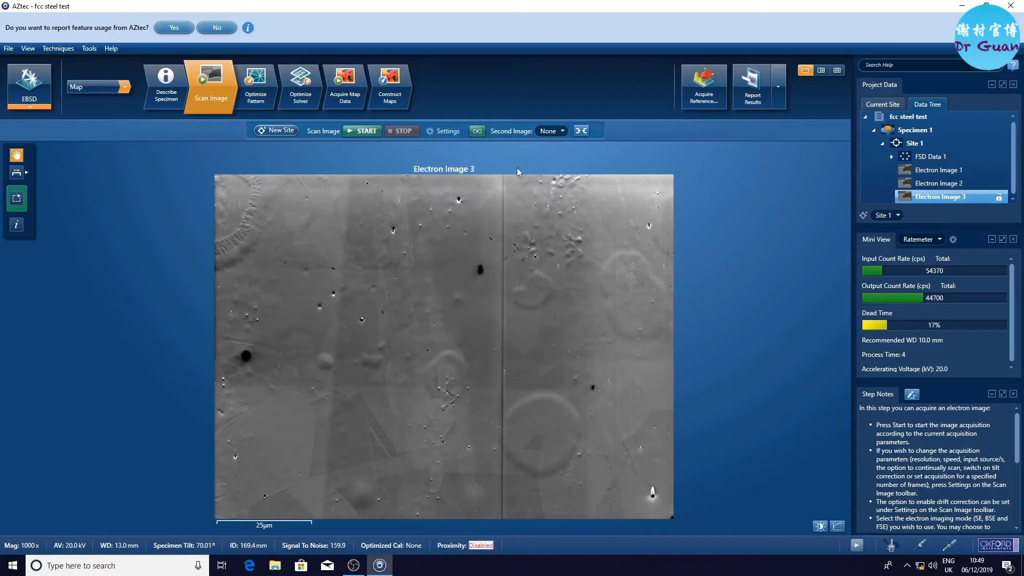
mouse_move(364, 130)
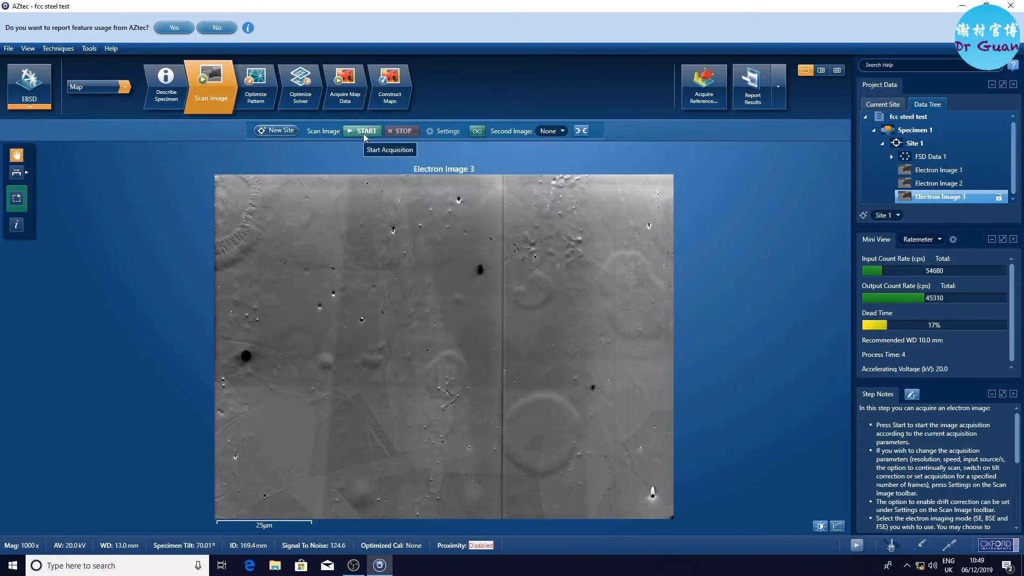
left_click(365, 130)
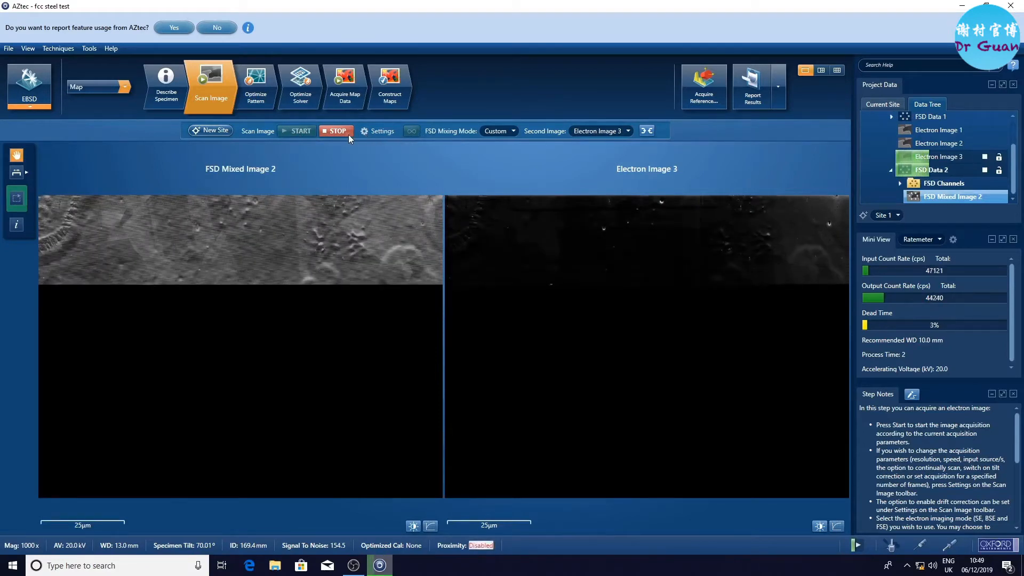
left_click(335, 131)
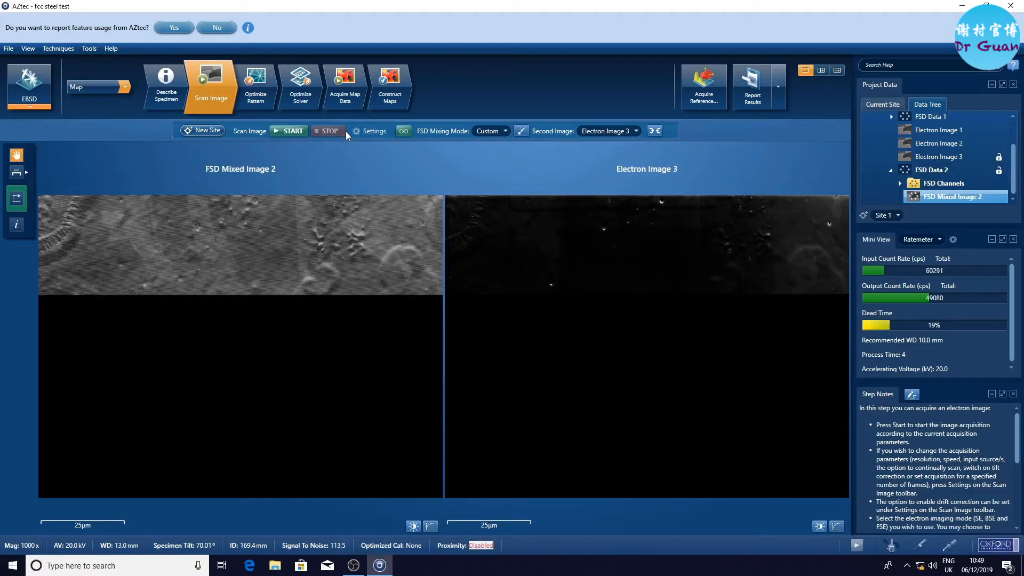
Step: Compare against Electron Image 3 and set FSD mixing to Topo/Orientation
left_click(634, 130)
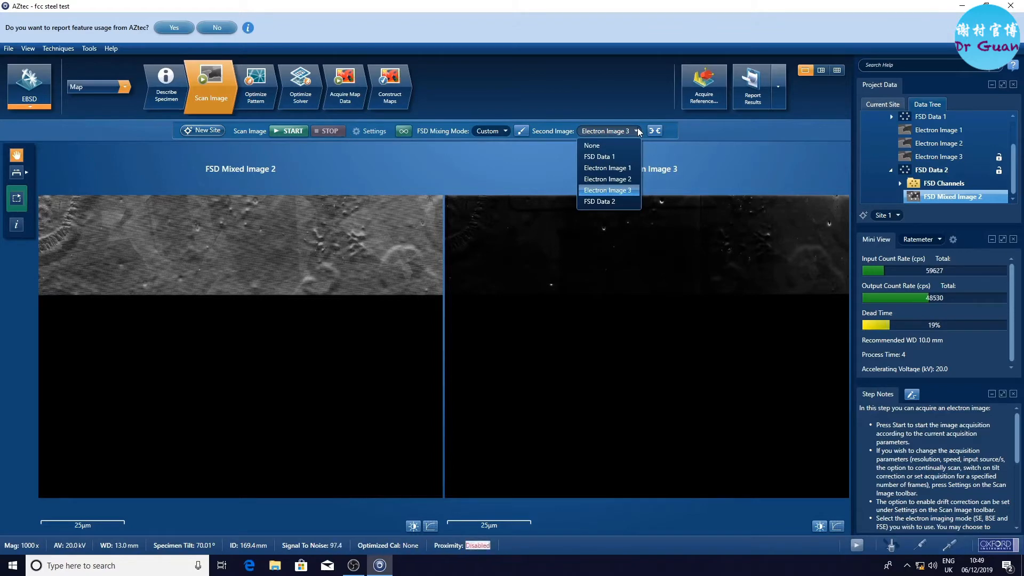
left_click(607, 190)
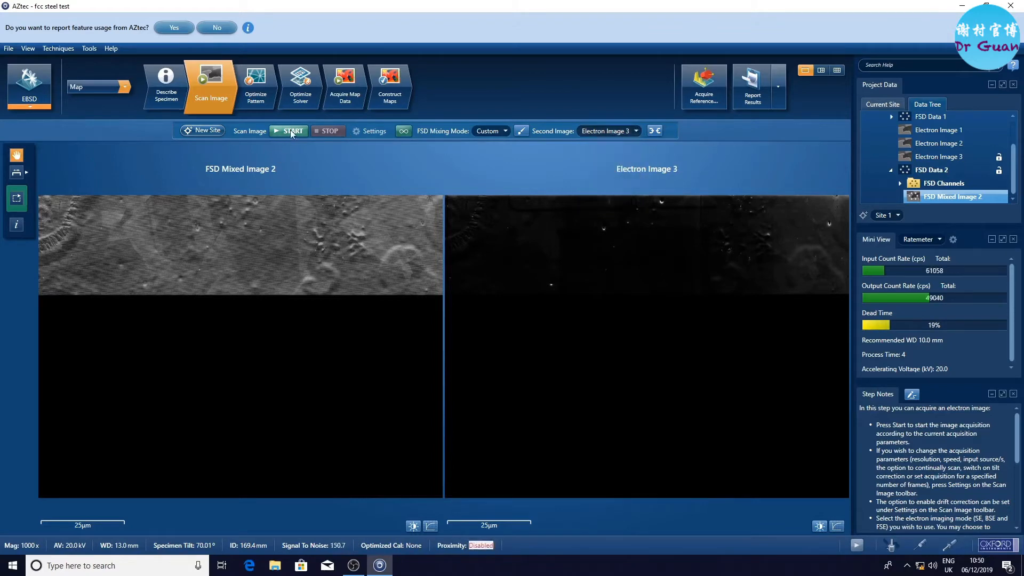
left_click(293, 130)
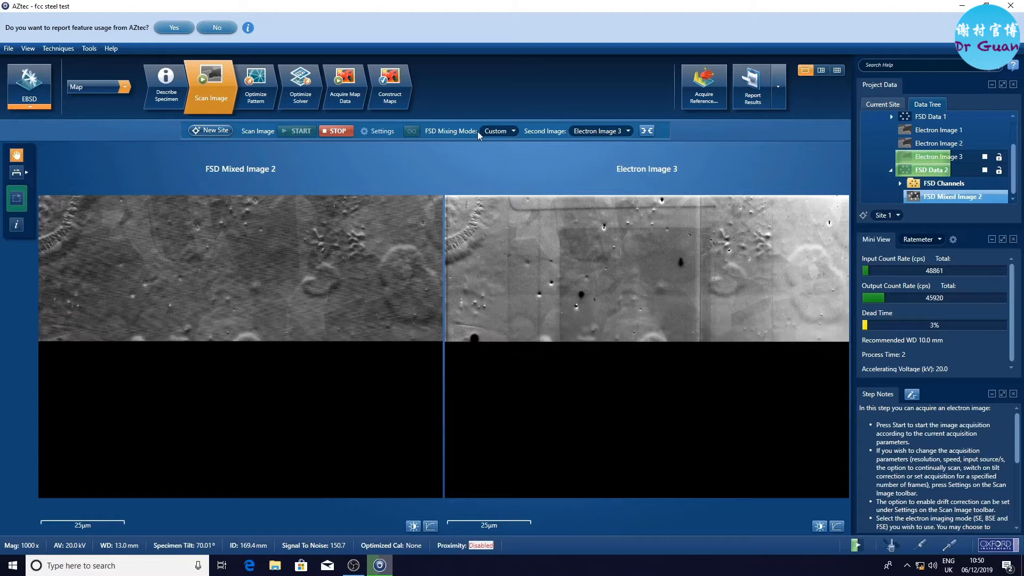
left_click(498, 130)
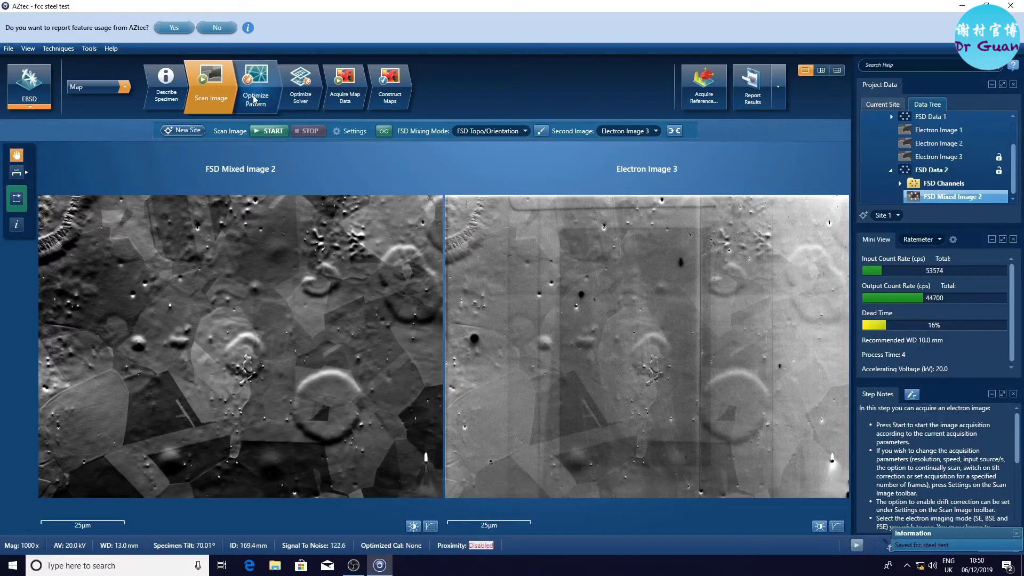
left_click(255, 85)
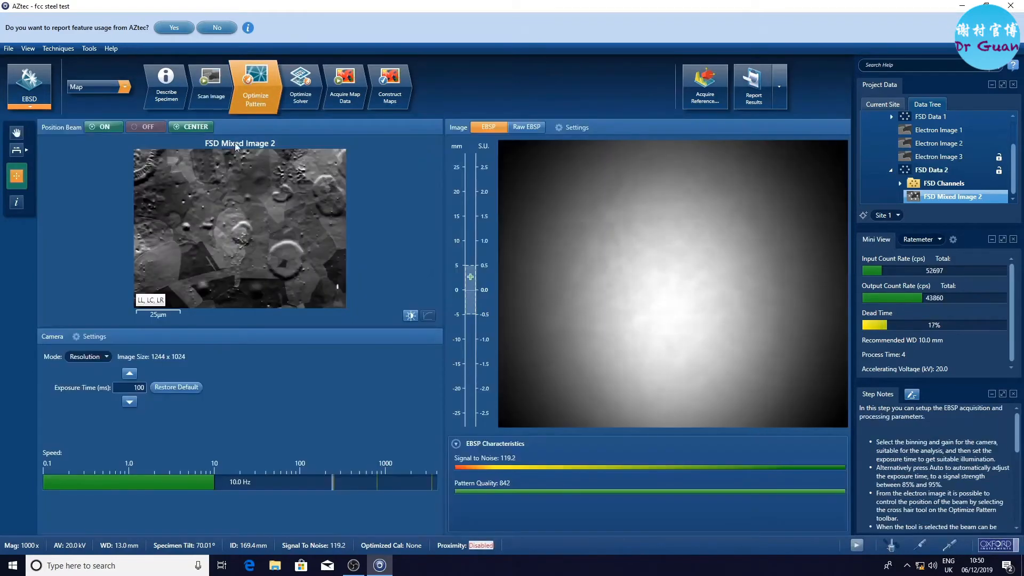
Step: Set the camera to Speed 2 mode and compare raw versus processed live patterns
left_click(86, 356)
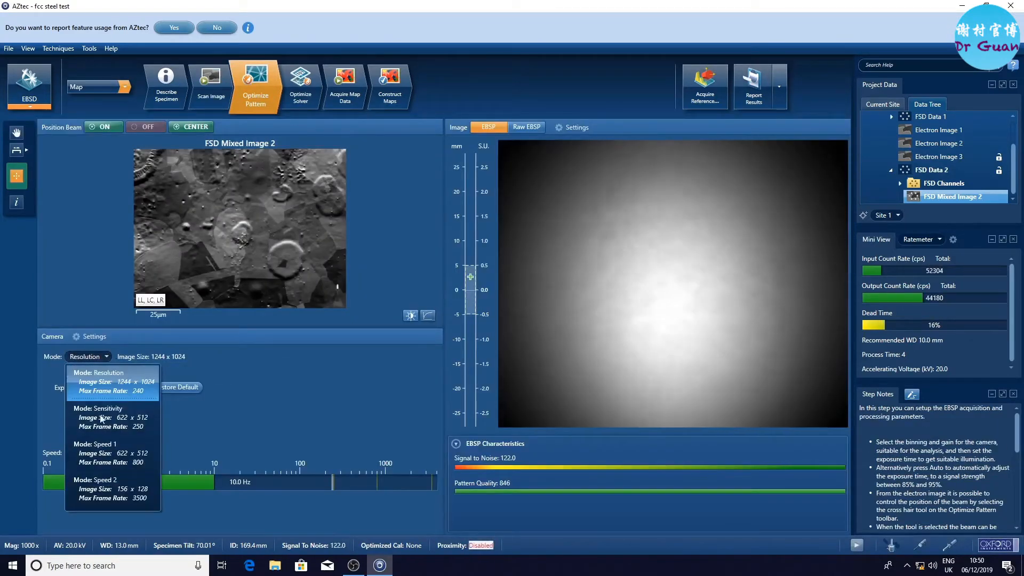
left_click(101, 488)
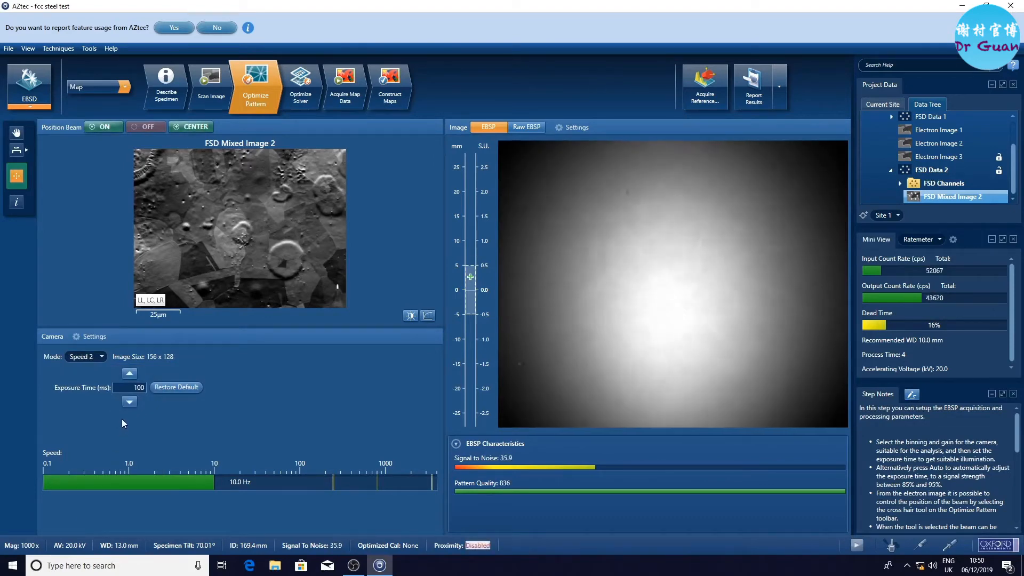
left_click(526, 127)
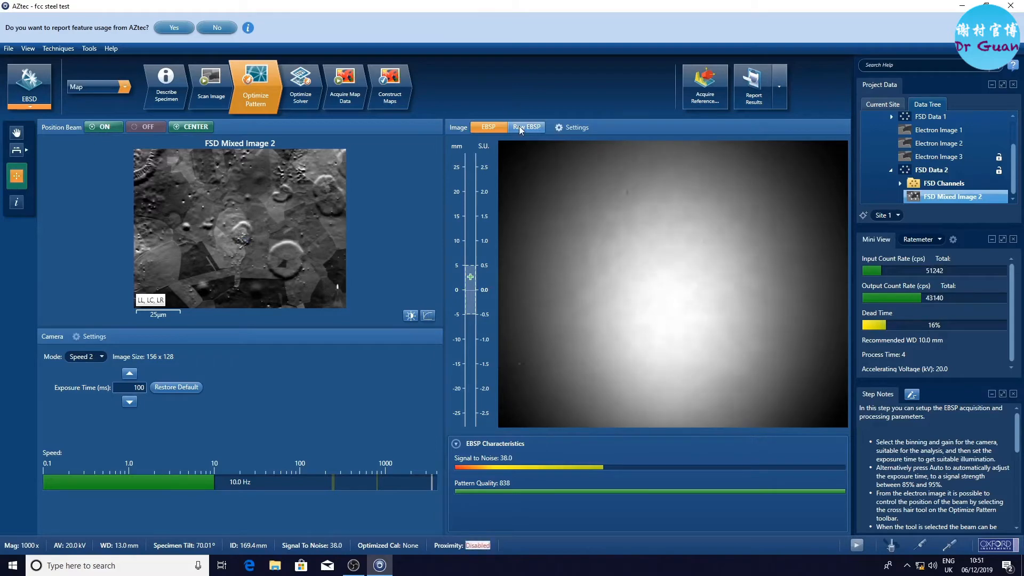
mouse_move(488, 126)
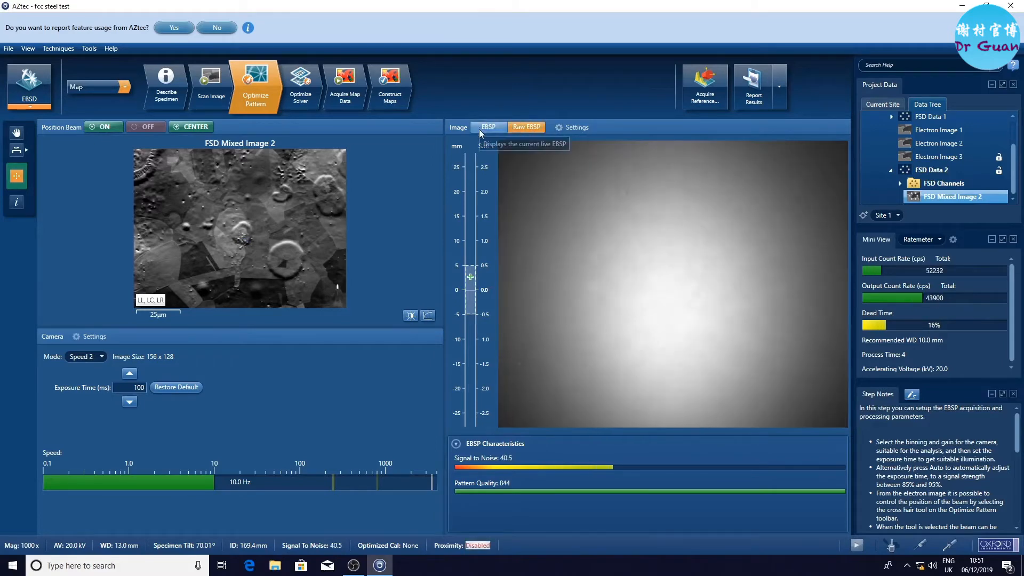
left_click(557, 127)
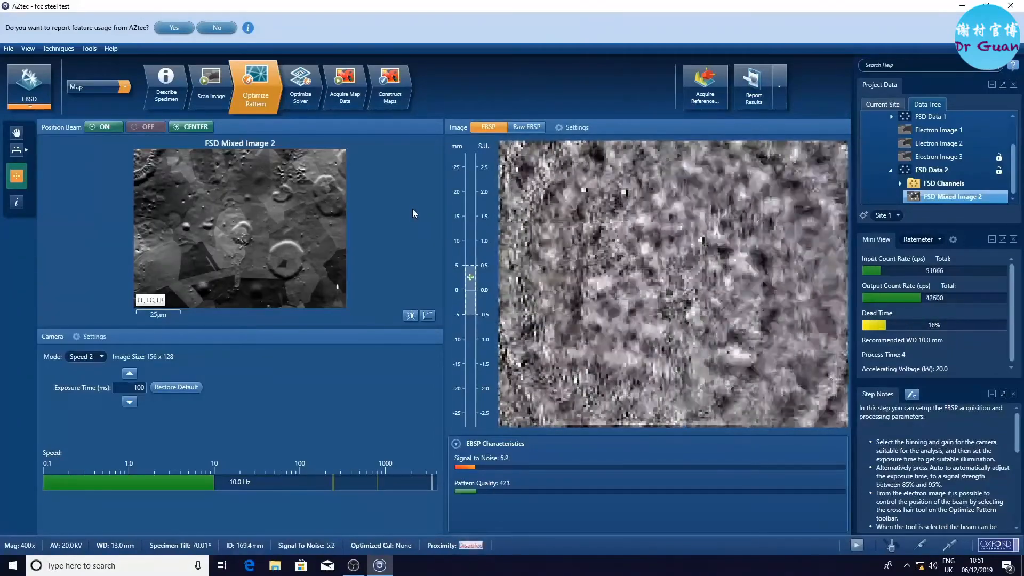
left_click(559, 127)
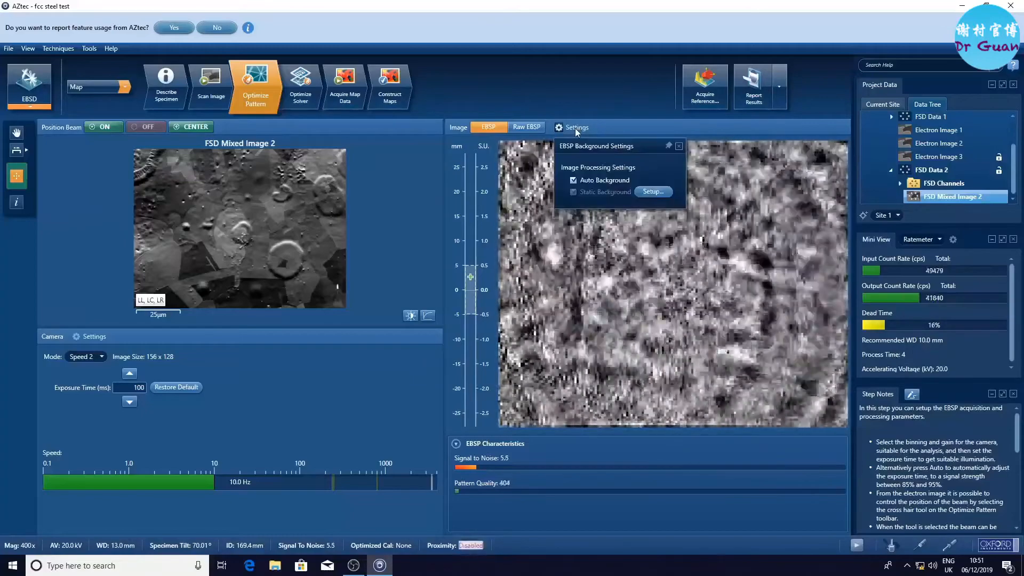
Step: Collect a static background in Static background Setup and close it
left_click(650, 191)
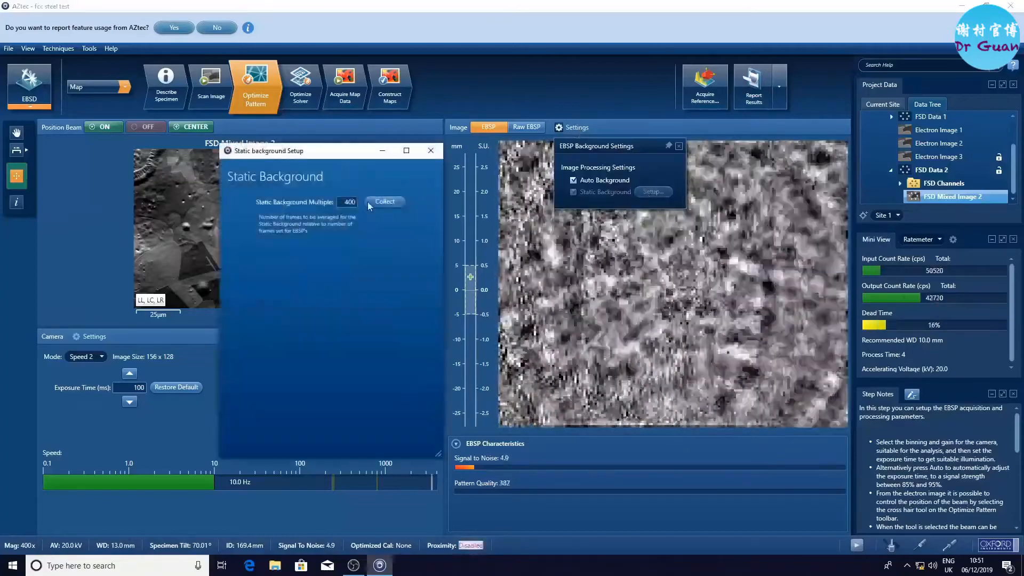
left_click(385, 201)
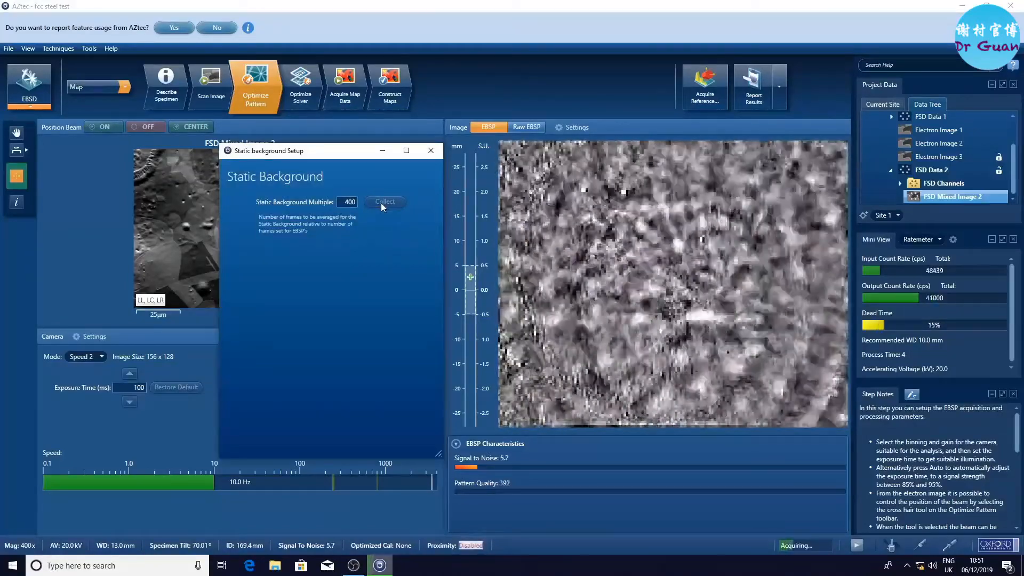
mouse_move(431, 150)
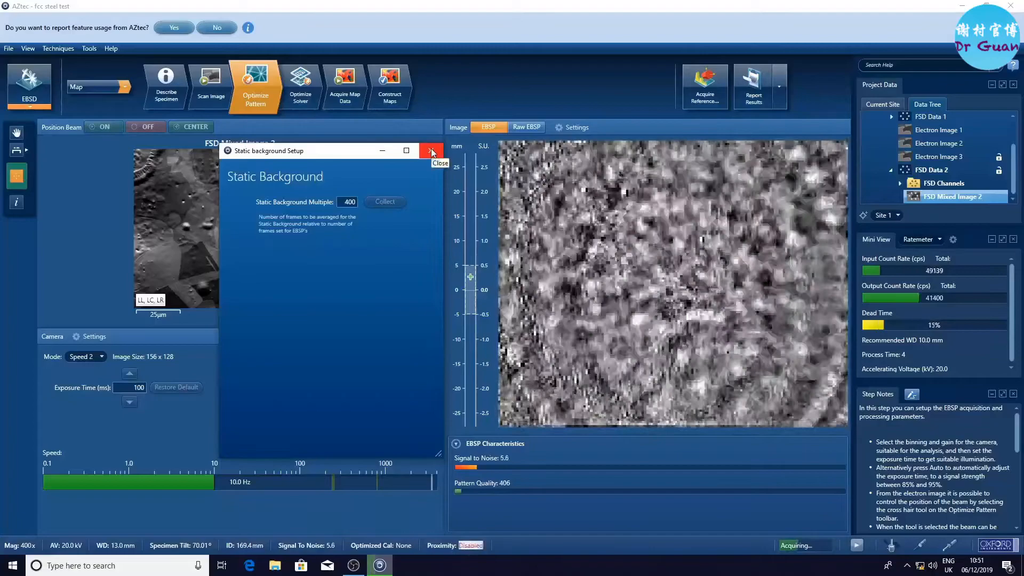
left_click(431, 151)
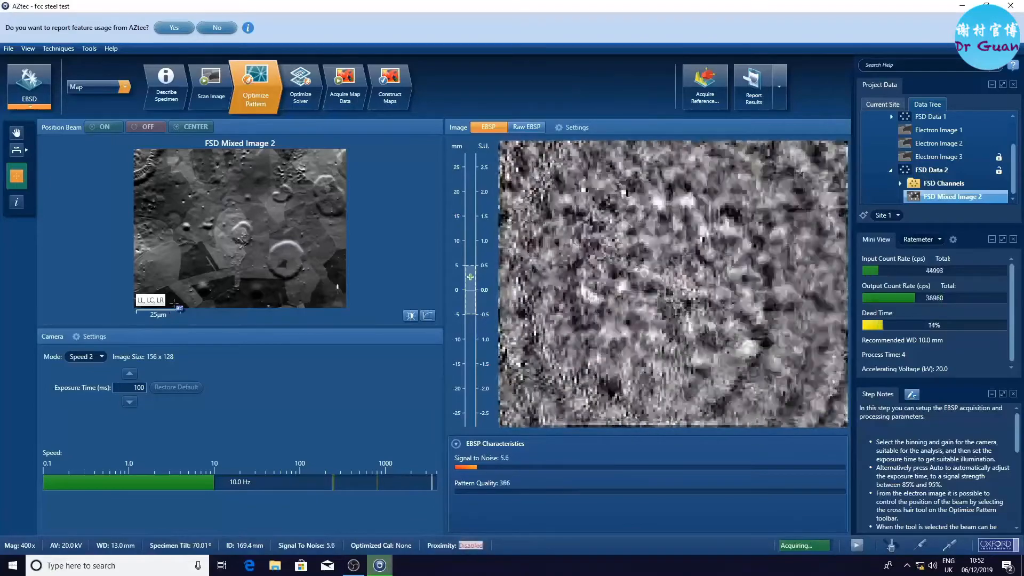
left_click(526, 127)
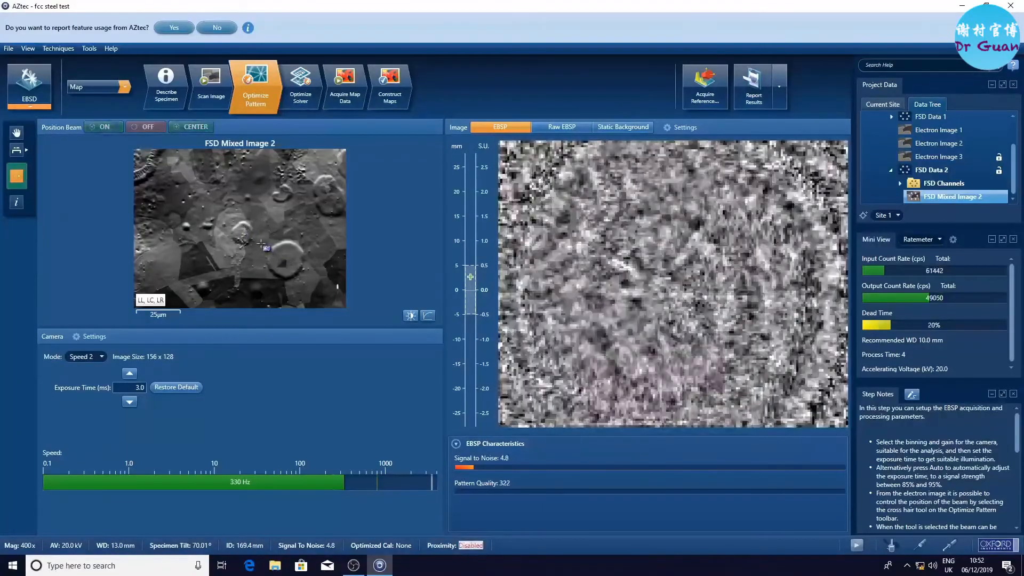
Step: Switch Position Beam off so the SEM scans freely at 1000x and return to image scanning
left_click(257, 243)
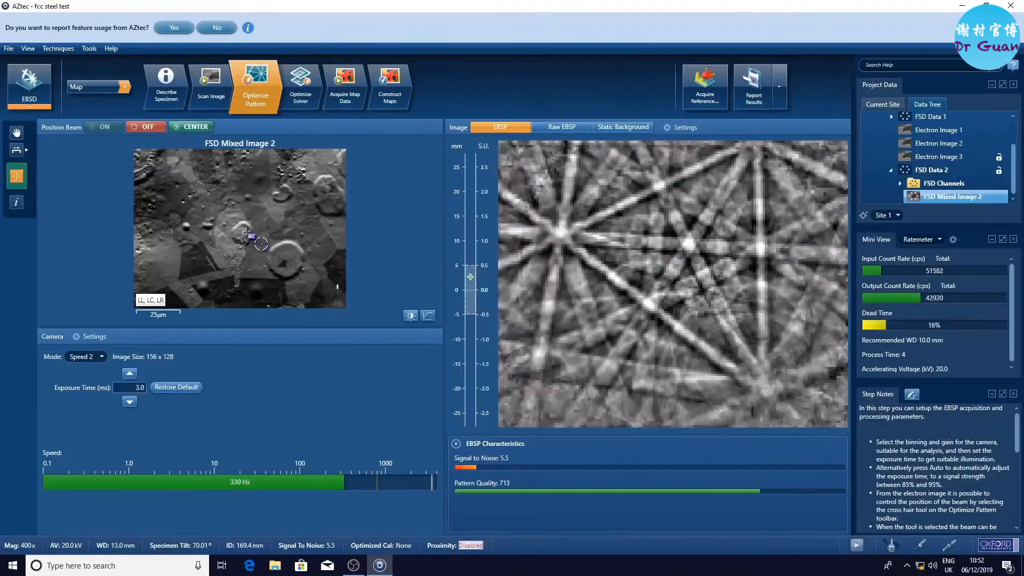
left_click(146, 127)
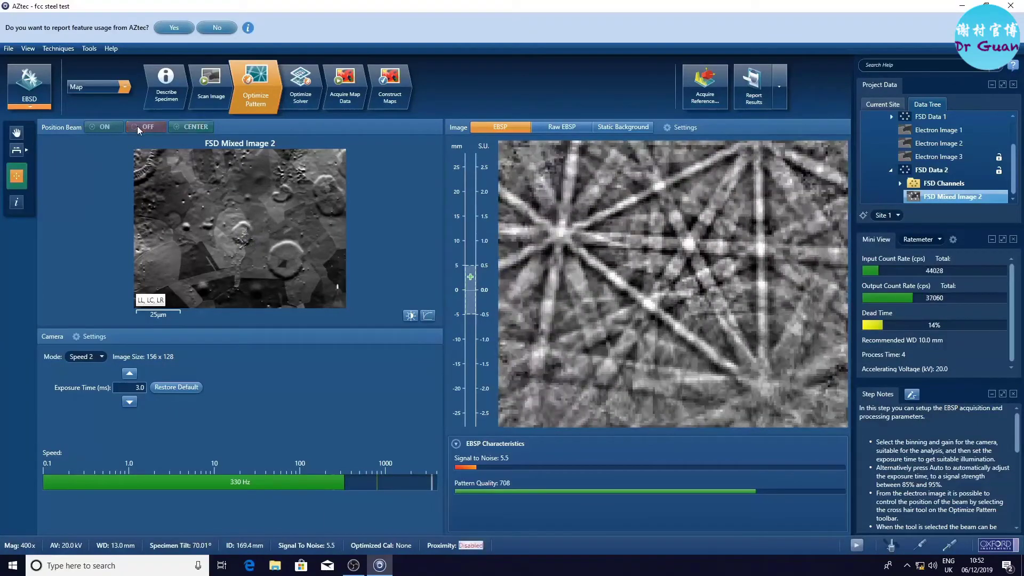
left_click(104, 127)
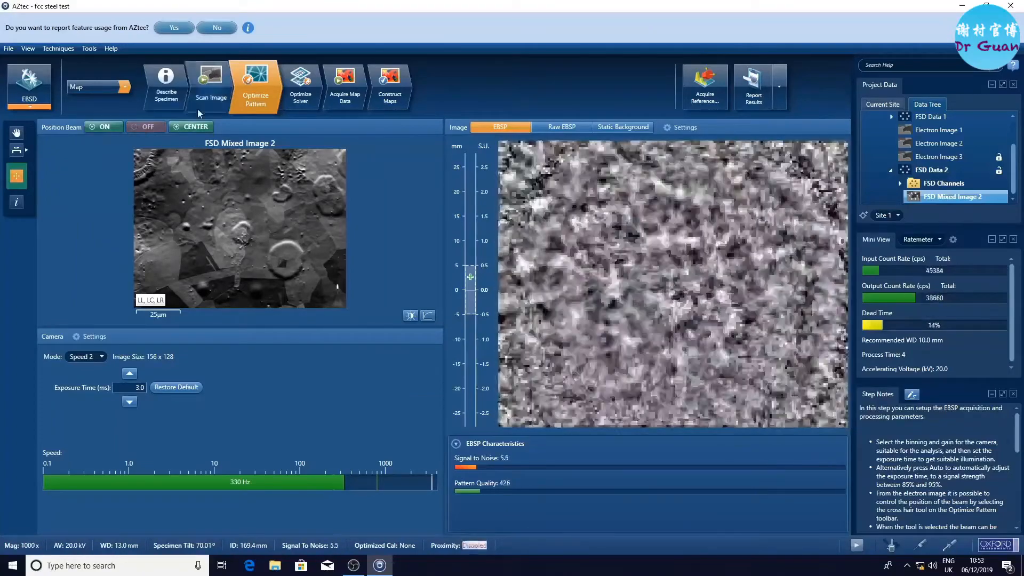
left_click(211, 86)
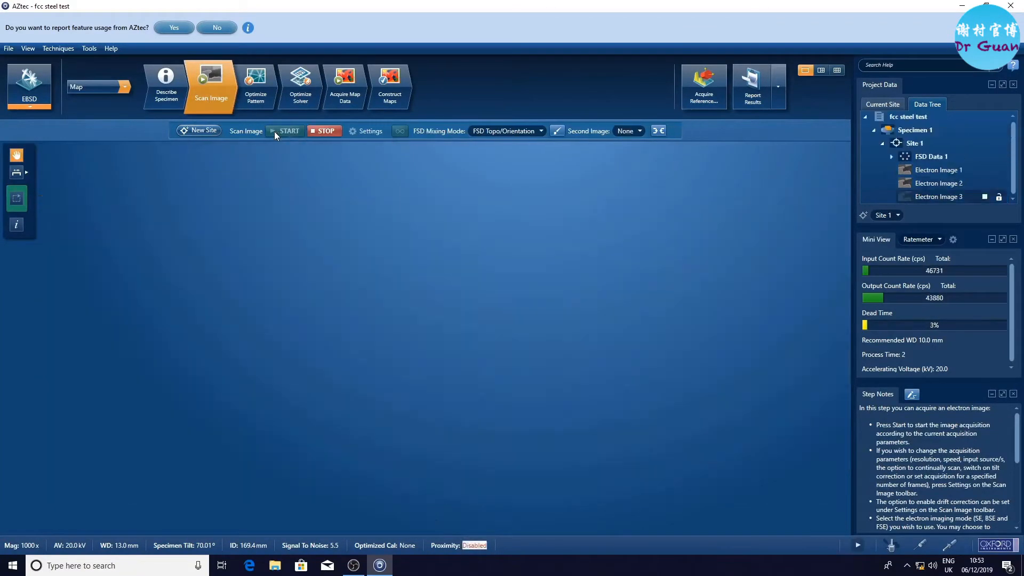
Step: Start acquisition of Electron Image 3 at 1000x beside FSD Mixed Image 2
left_click(283, 130)
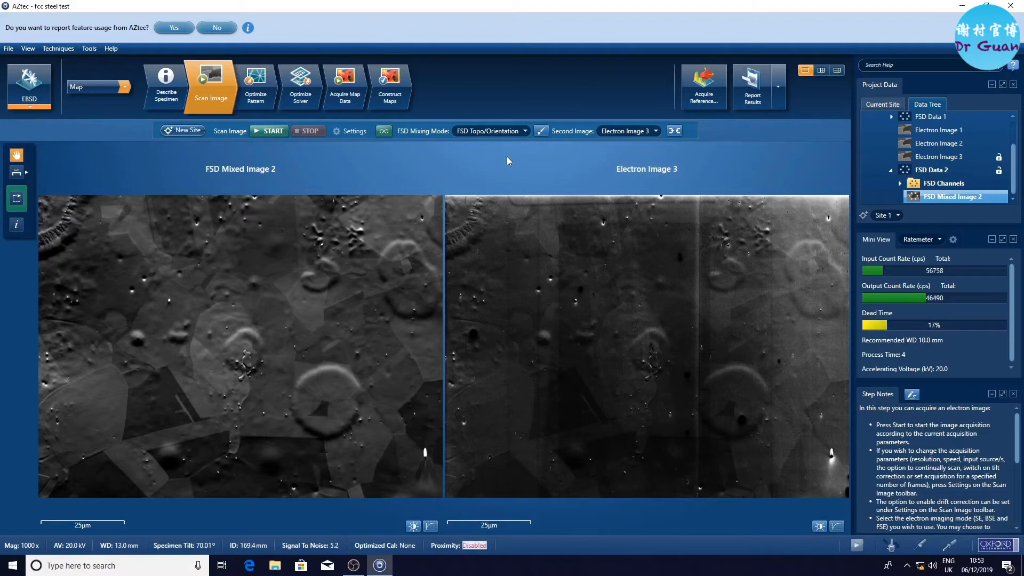
mouse_move(255, 86)
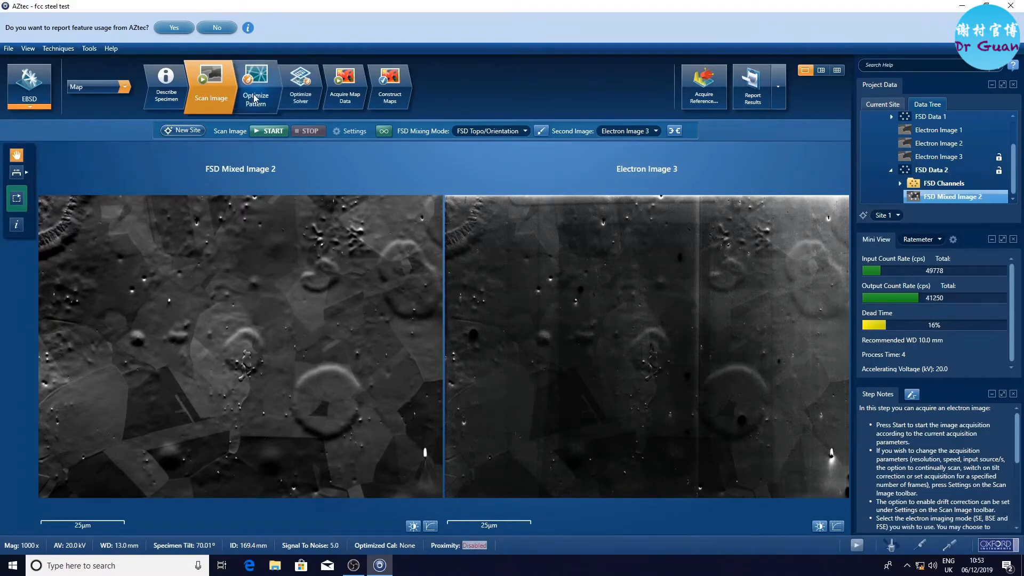
Step: Place the beam on several grains of FSD Mixed Image 2 and index each as Iron fcc
left_click(255, 86)
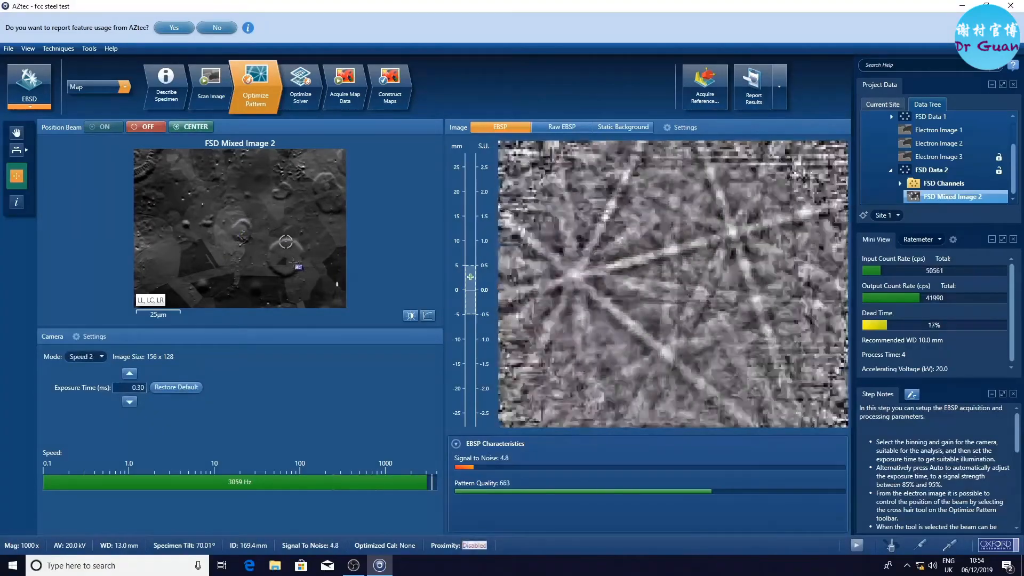
left_click(160, 250)
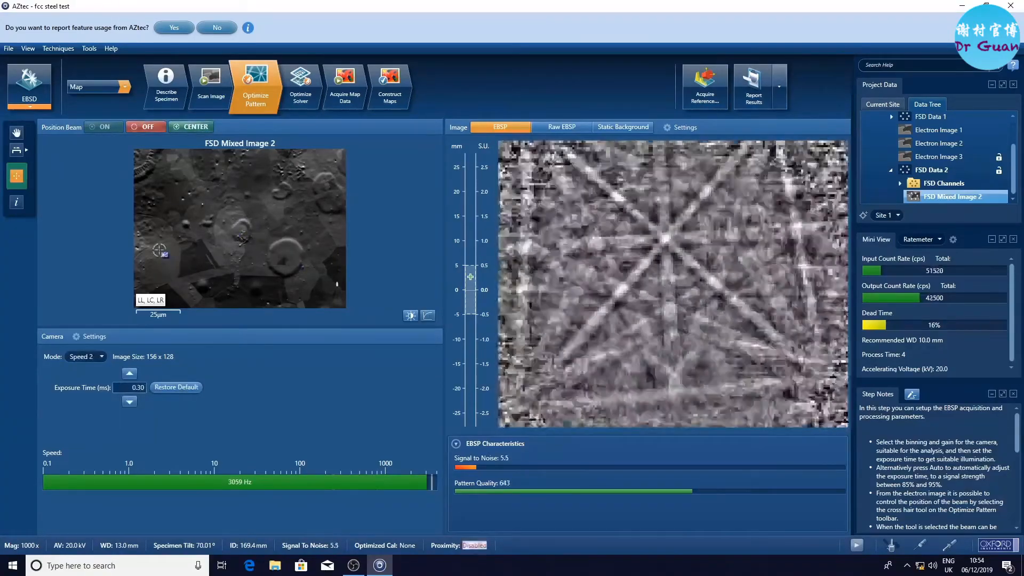
left_click(300, 85)
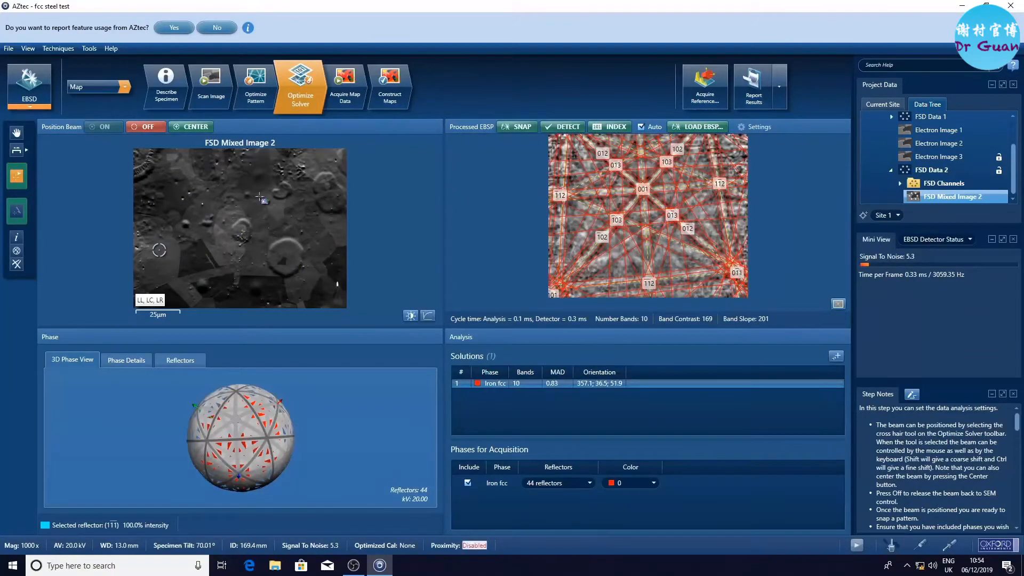
left_click(193, 263)
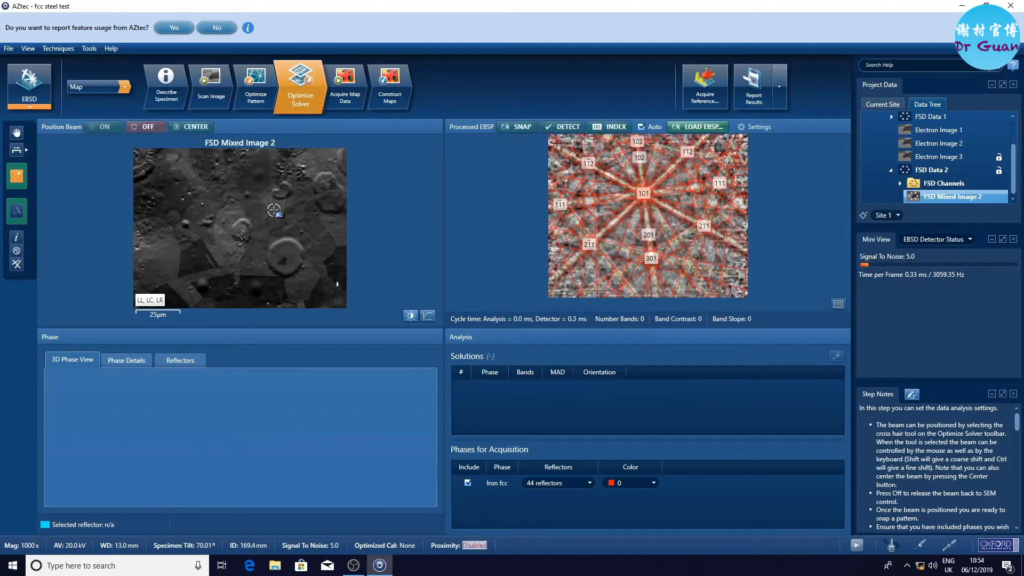
left_click(566, 126)
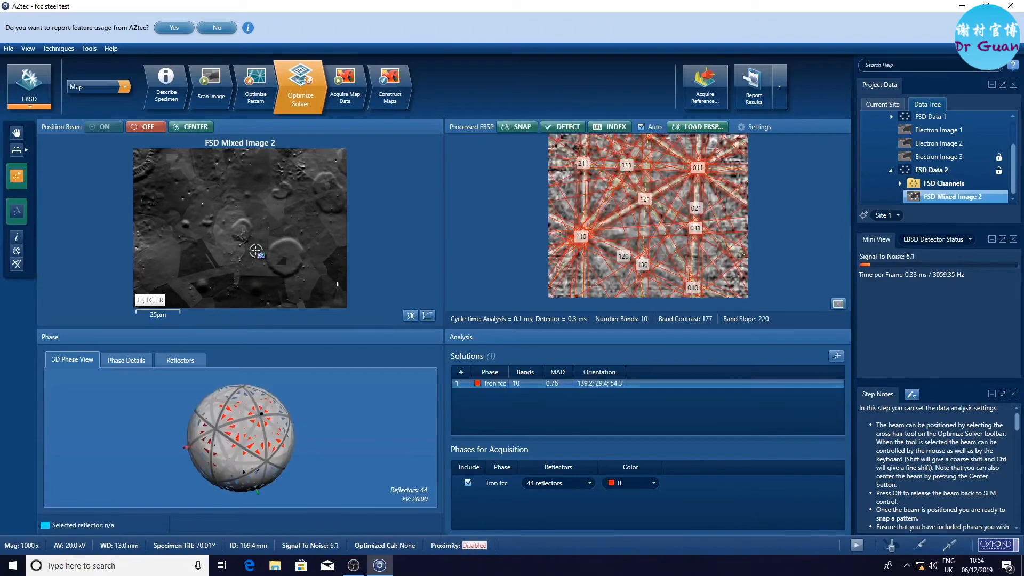
left_click(758, 127)
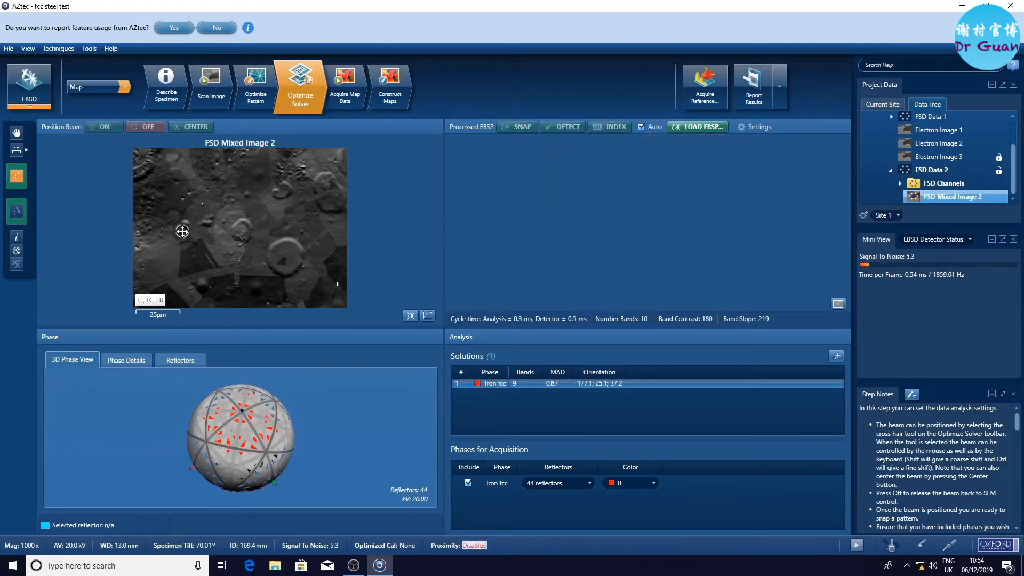
Step: Set the EBSD camera exposure time to 0.35 ms in Optimize Pattern
left_click(255, 86)
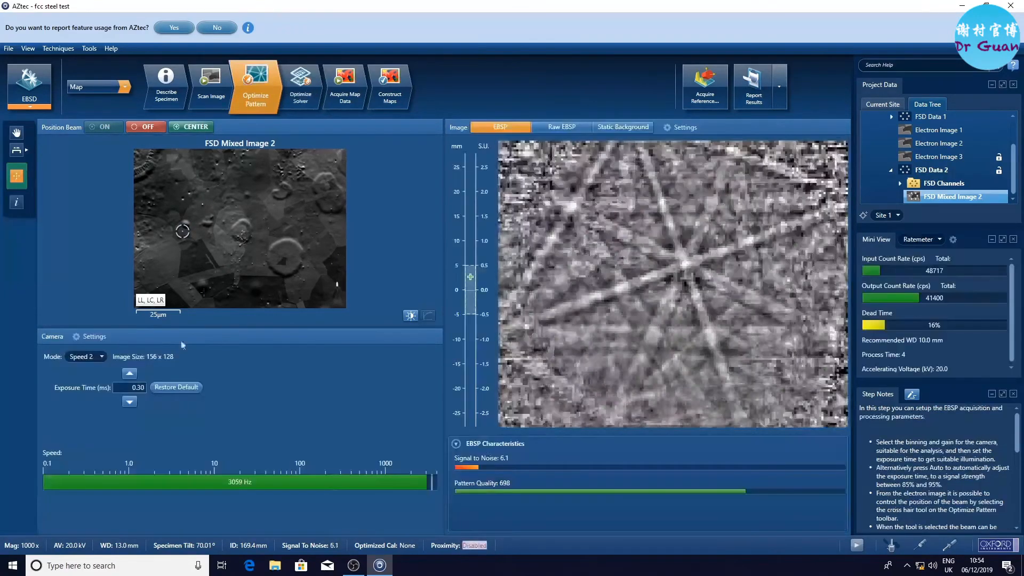
left_click(129, 373)
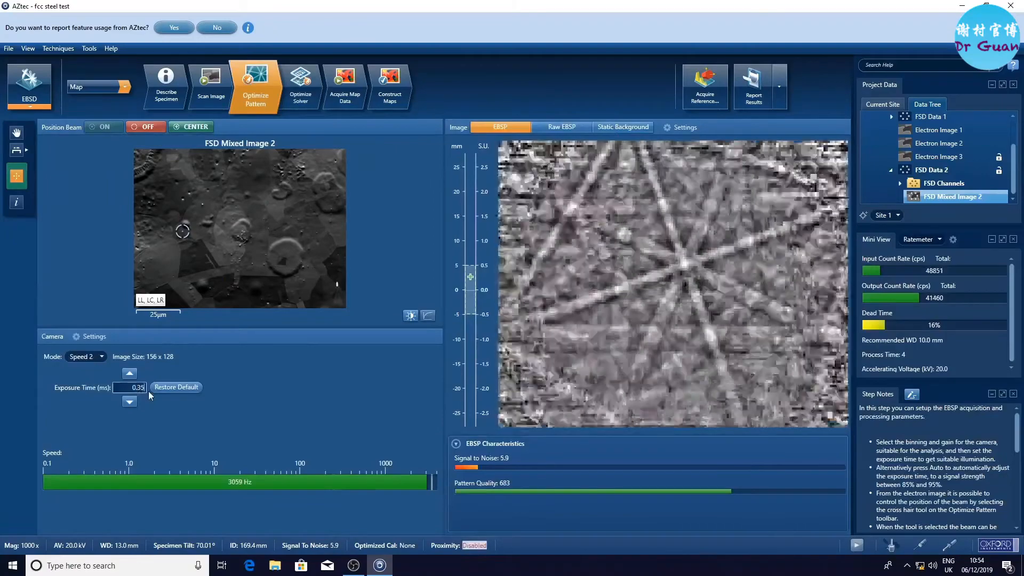
left_click(222, 233)
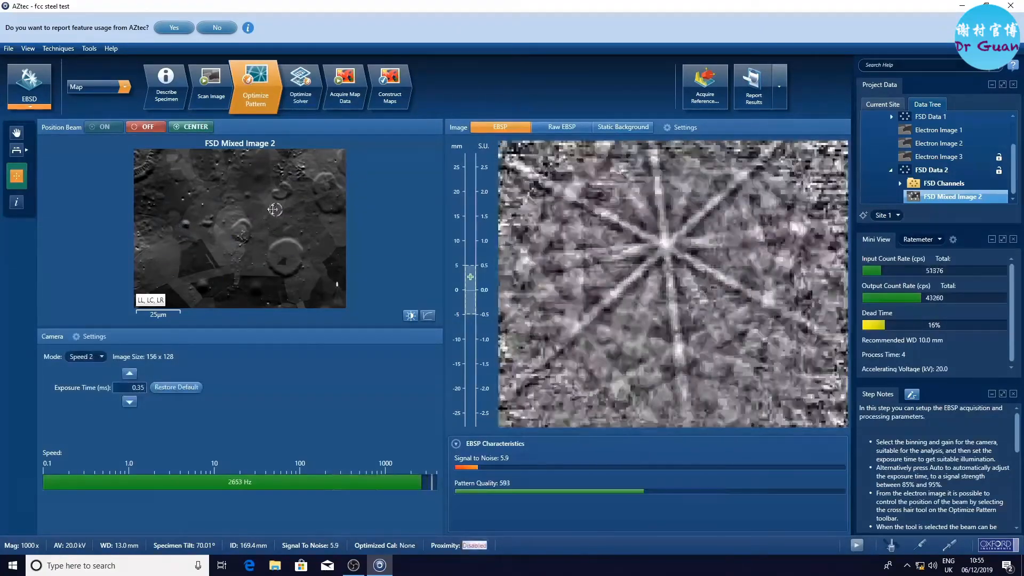
Step: Index another spot as Iron fcc and review the Solver Settings (Refined Accuracy, 10 bands)
left_click(300, 85)
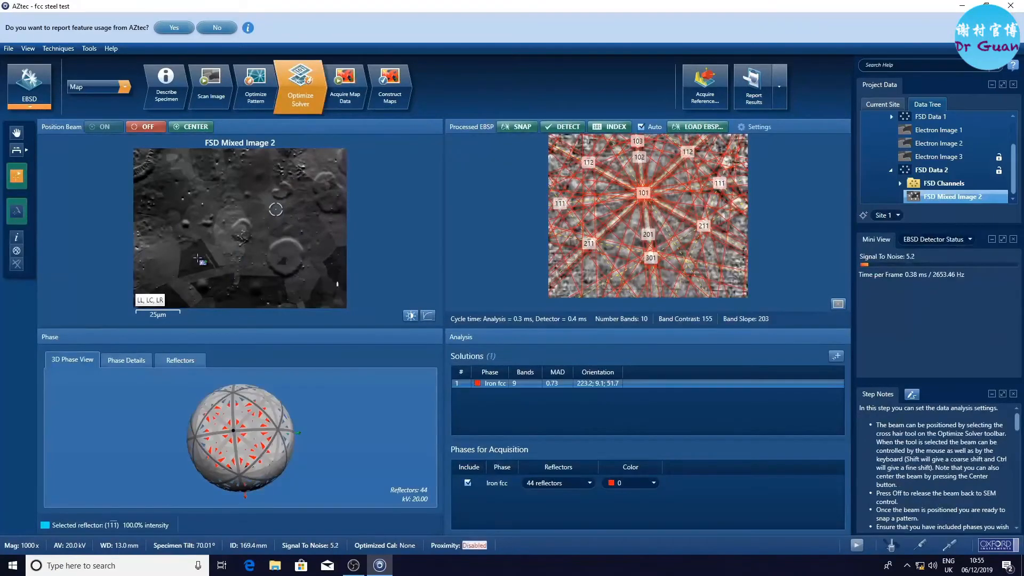
left_click(167, 250)
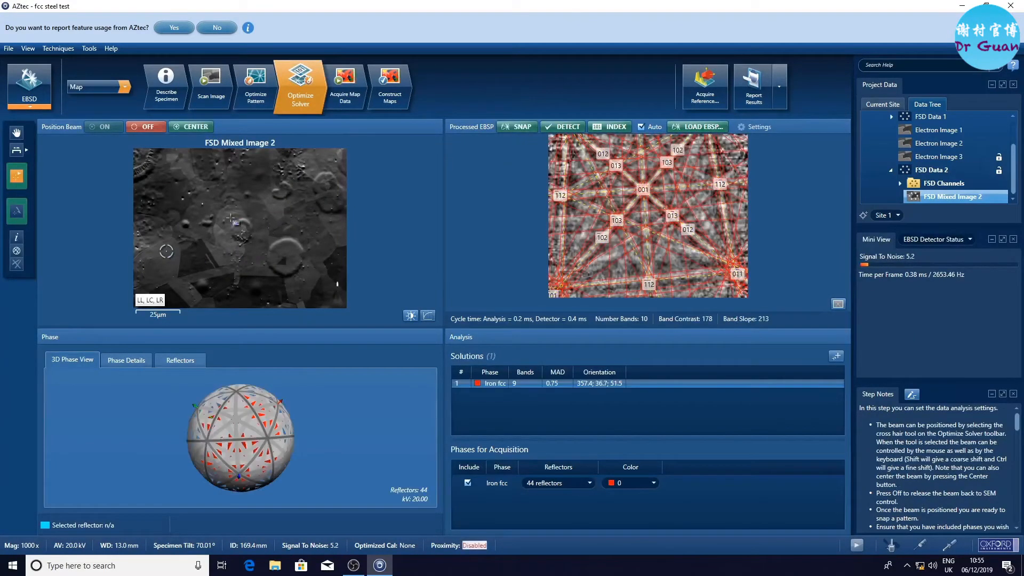
left_click(757, 126)
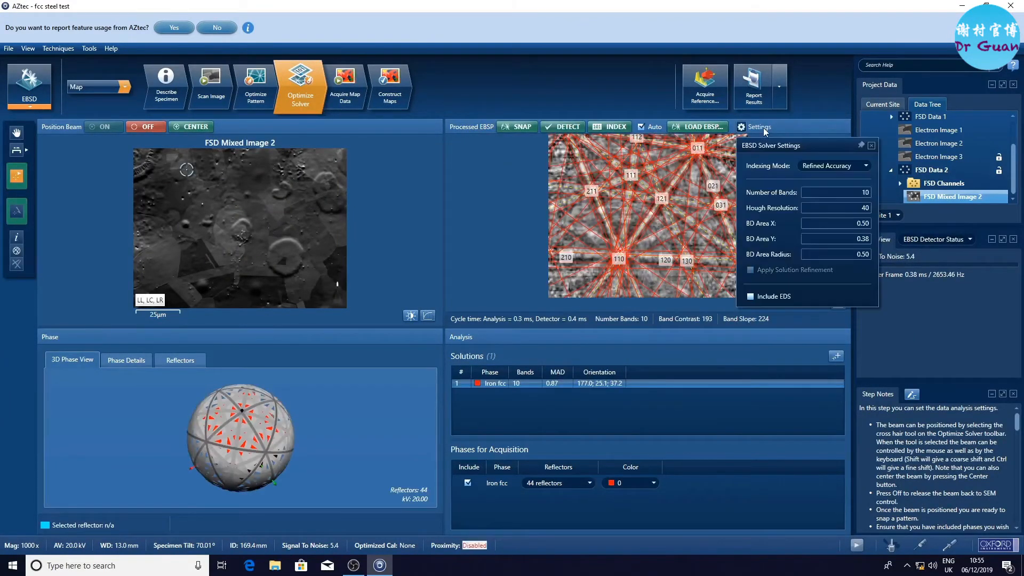
mouse_move(779, 150)
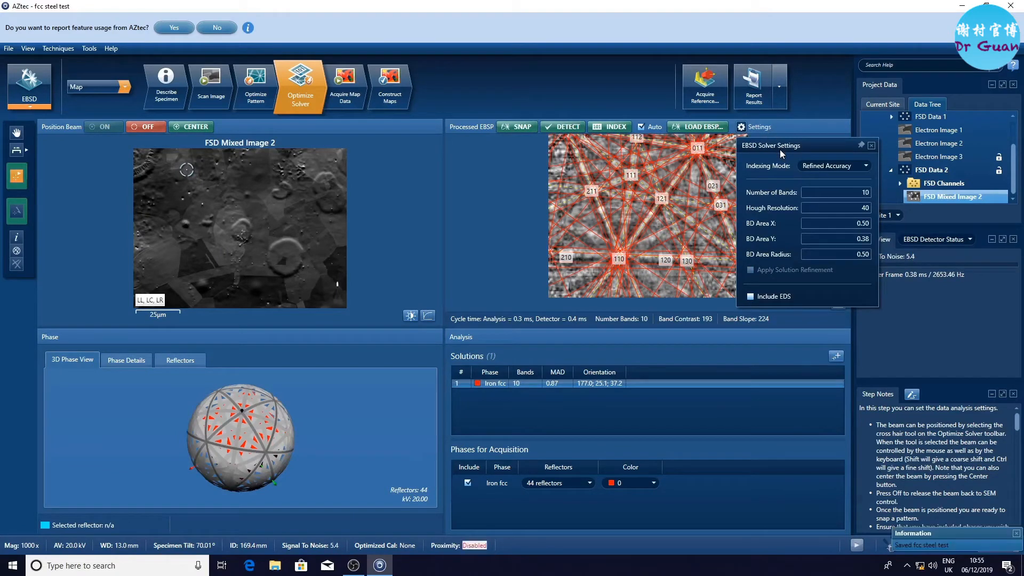
left_click(872, 145)
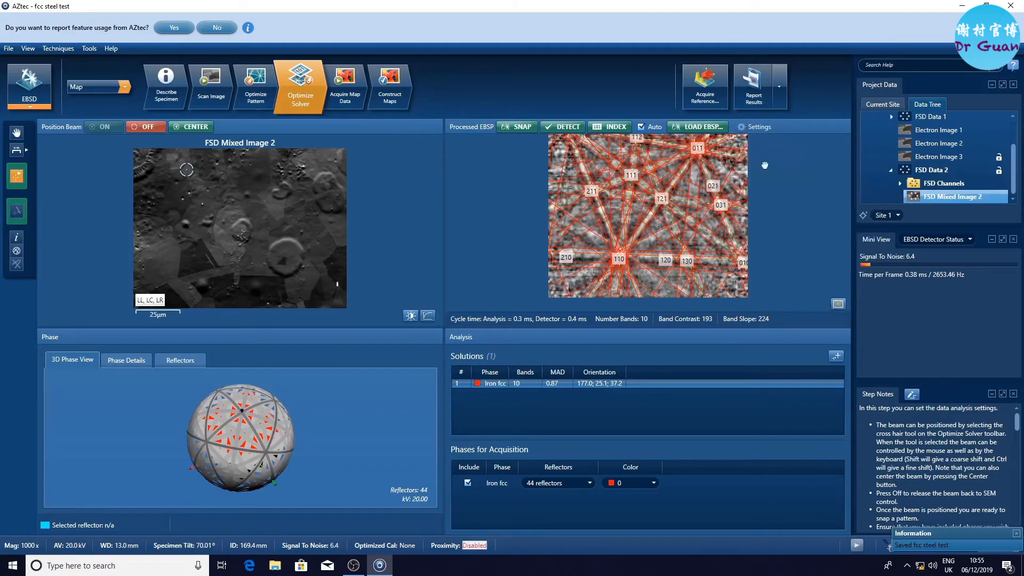
Step: View the stored static background in Optimize Pattern, then return to the solver
left_click(255, 85)
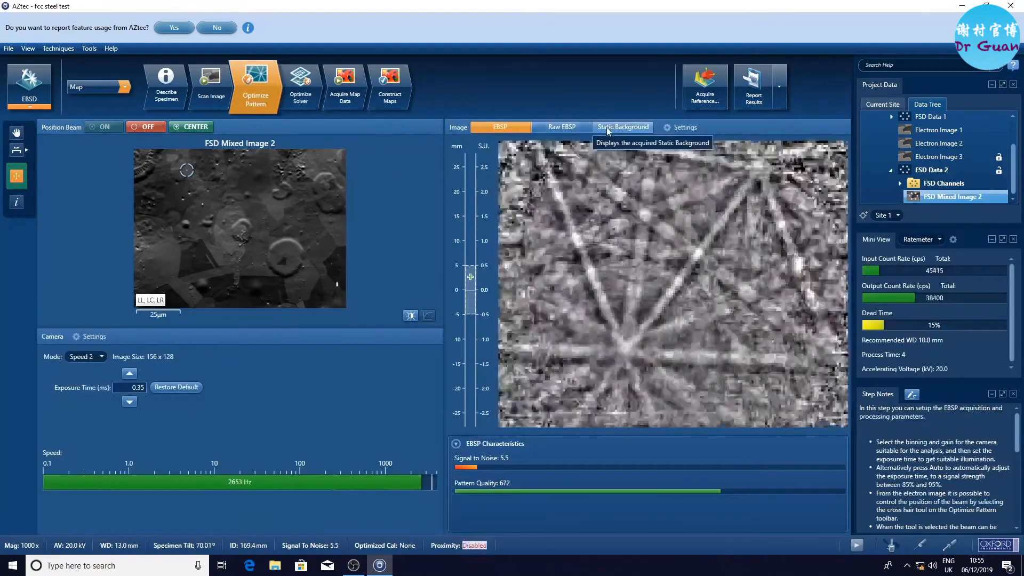
left_click(621, 127)
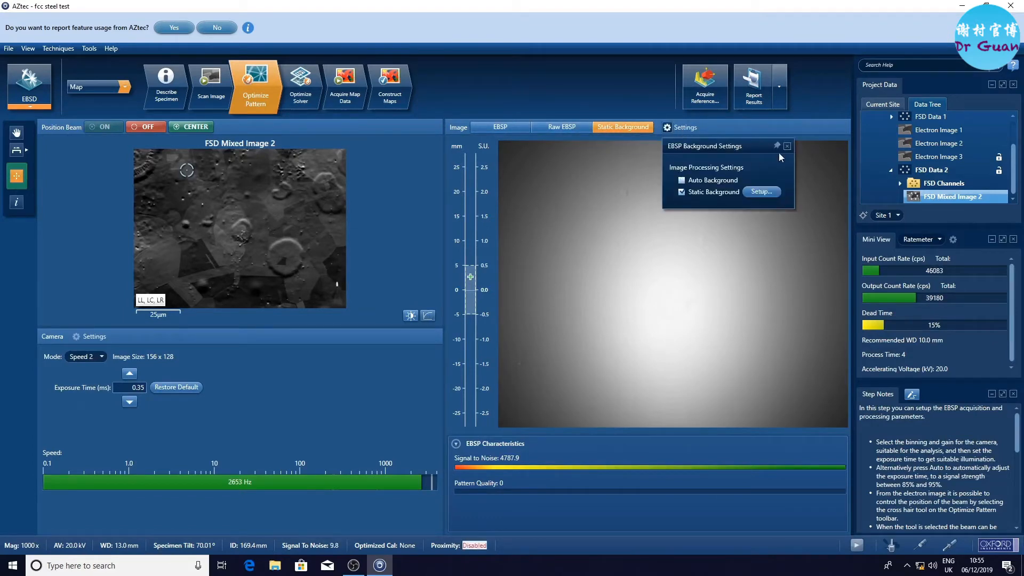
left_click(300, 85)
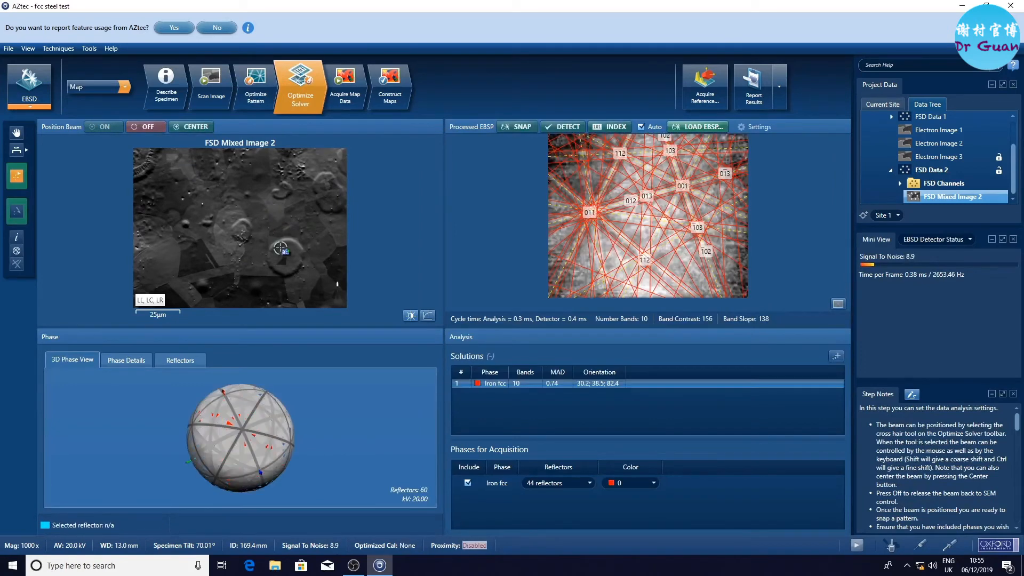
Step: Index two more grains as Iron fcc and move on to Acquire Map Data
left_click(221, 238)
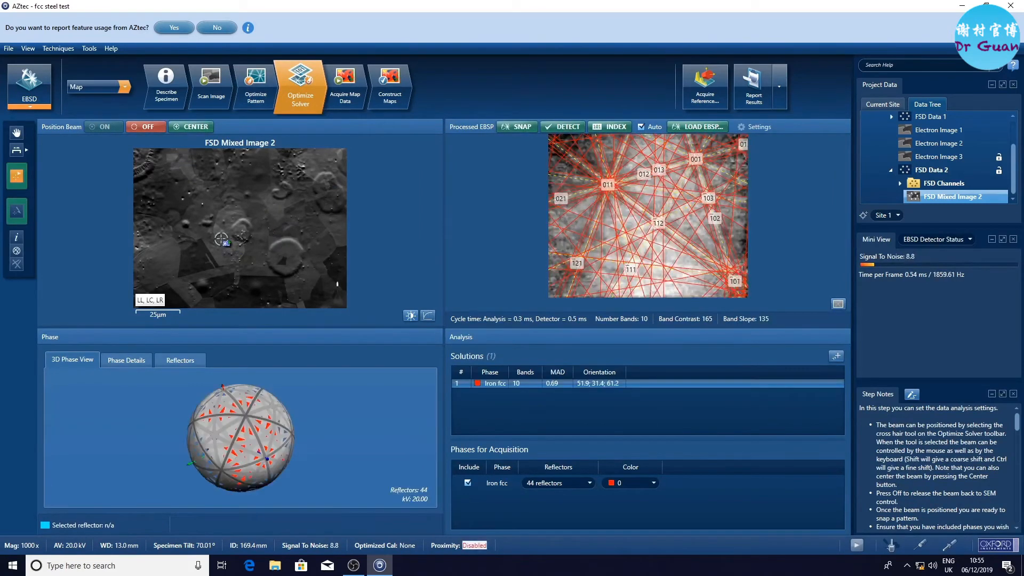
left_click(198, 252)
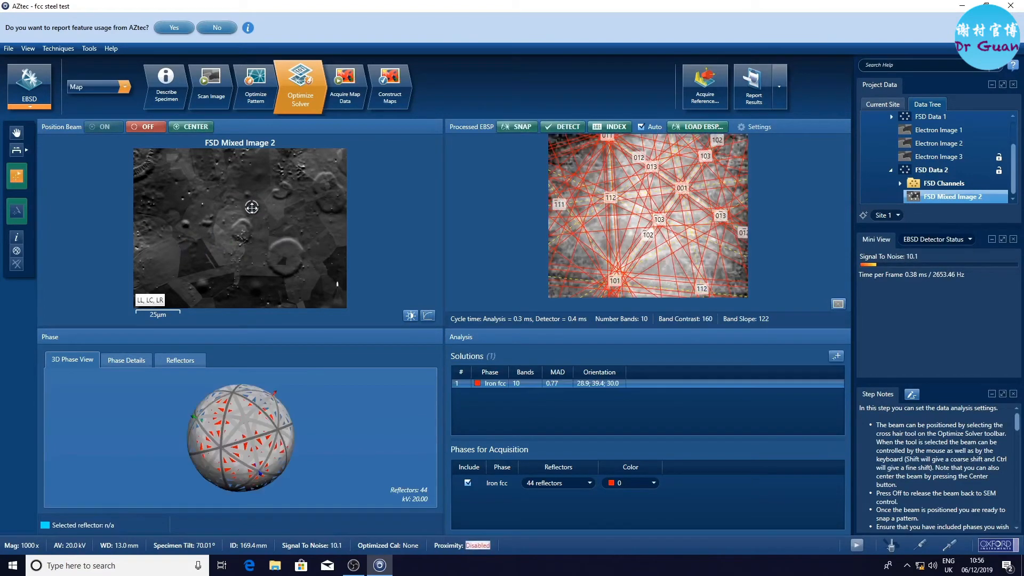
left_click(344, 85)
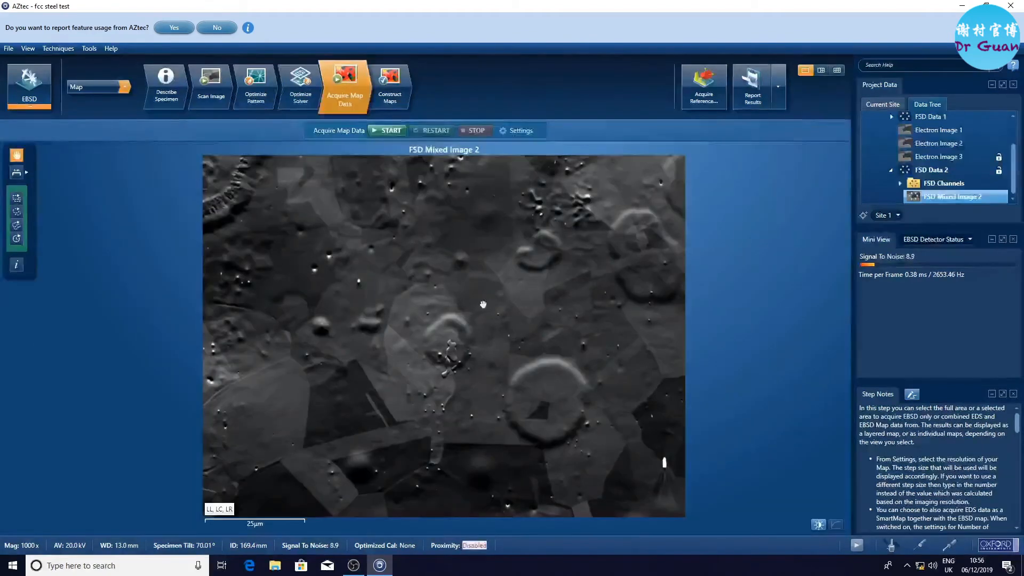
Step: Collect a fresh static background in Optimize Pattern
left_click(299, 85)
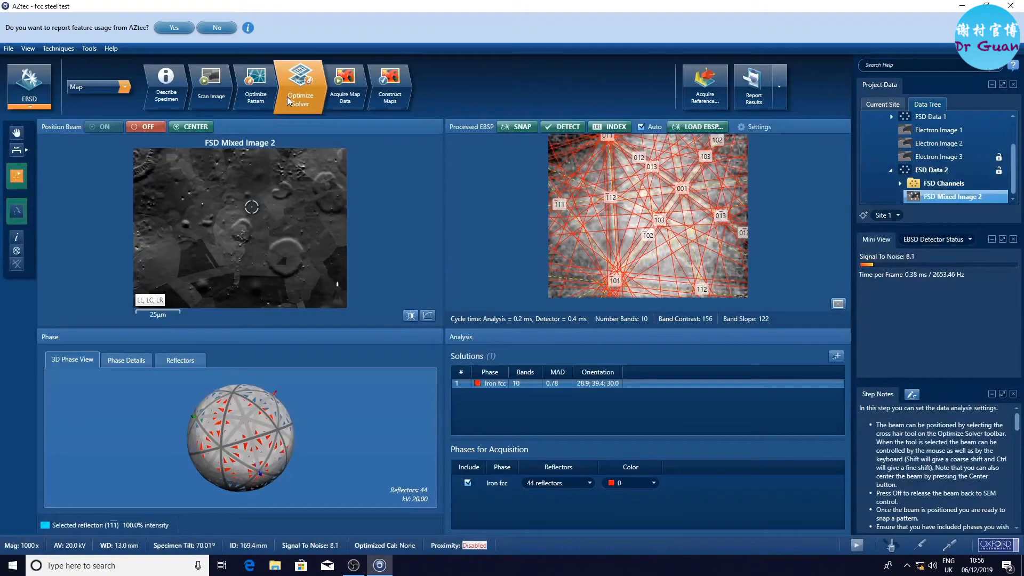
left_click(255, 87)
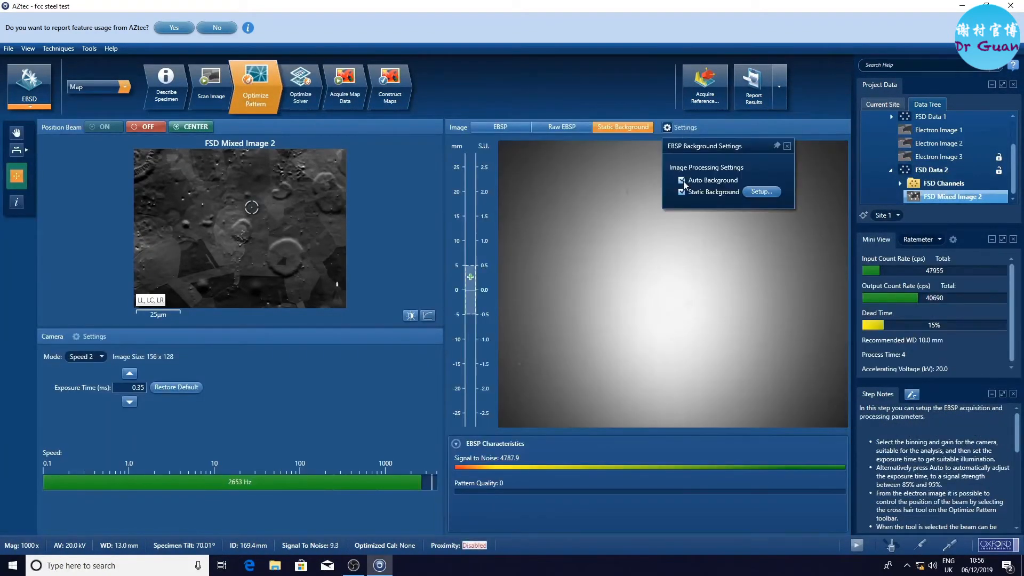
left_click(787, 146)
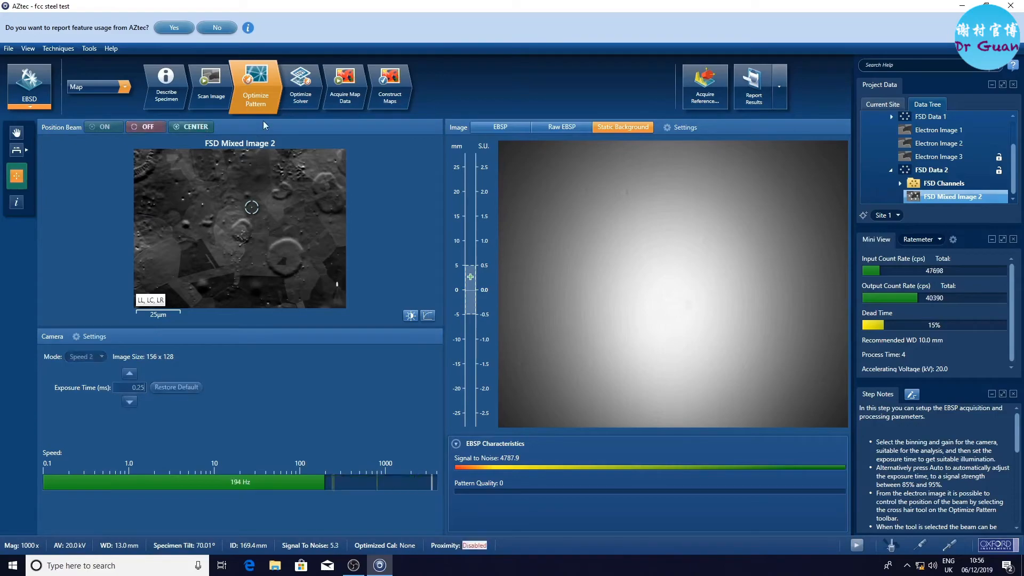
Step: Show the background-corrected pattern from another beam spot with its processing settings
left_click(499, 127)
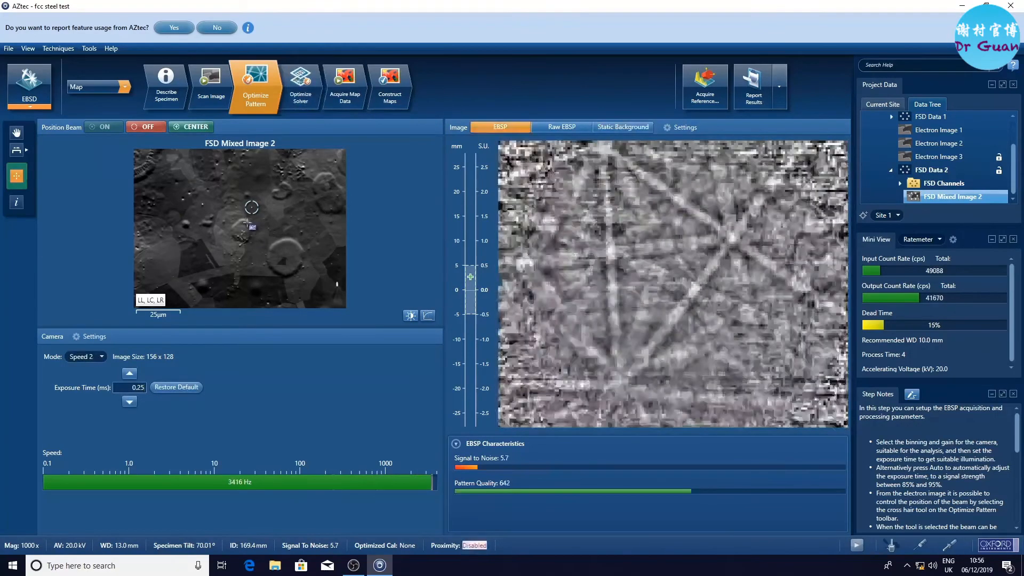
left_click(219, 203)
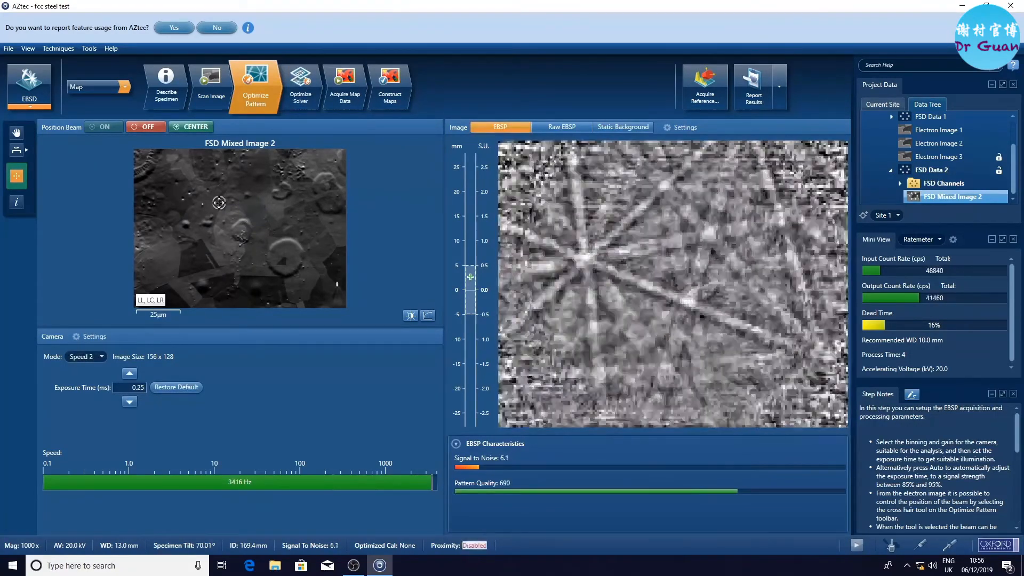
left_click(683, 127)
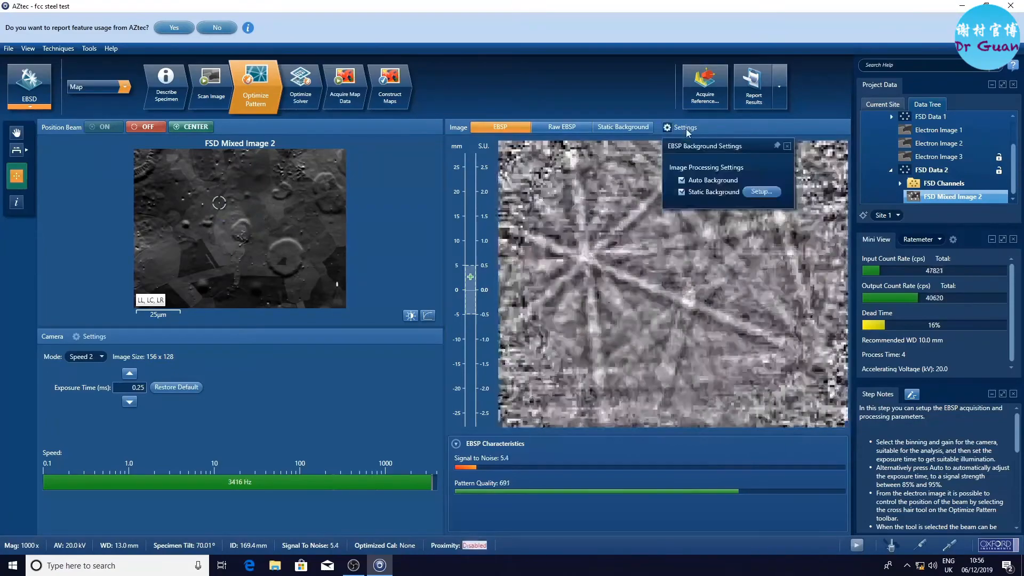
Step: Accept the refined pattern-centre calibration, set the indexing mode and index a new spot as Iron fcc
left_click(300, 86)
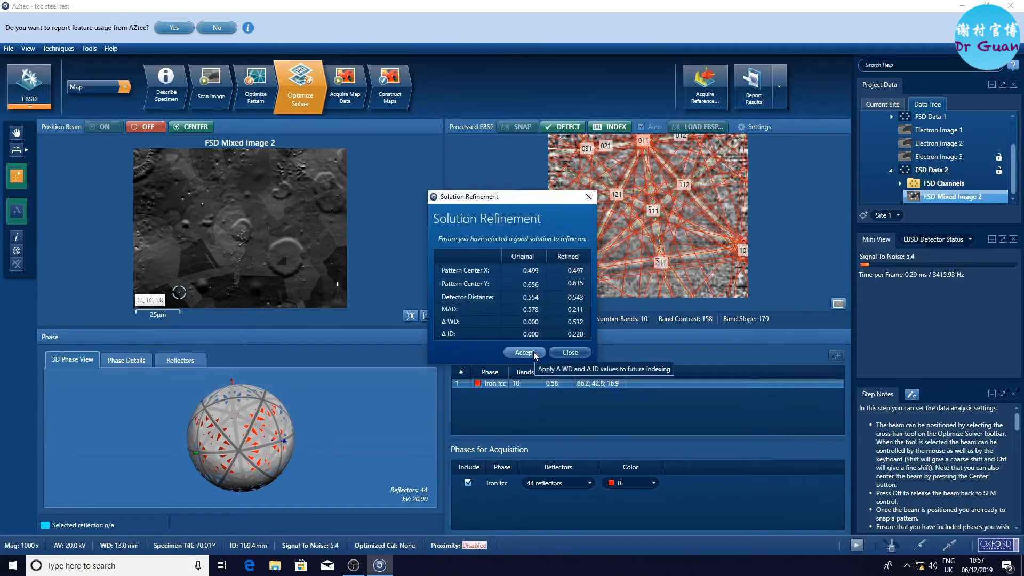
left_click(524, 352)
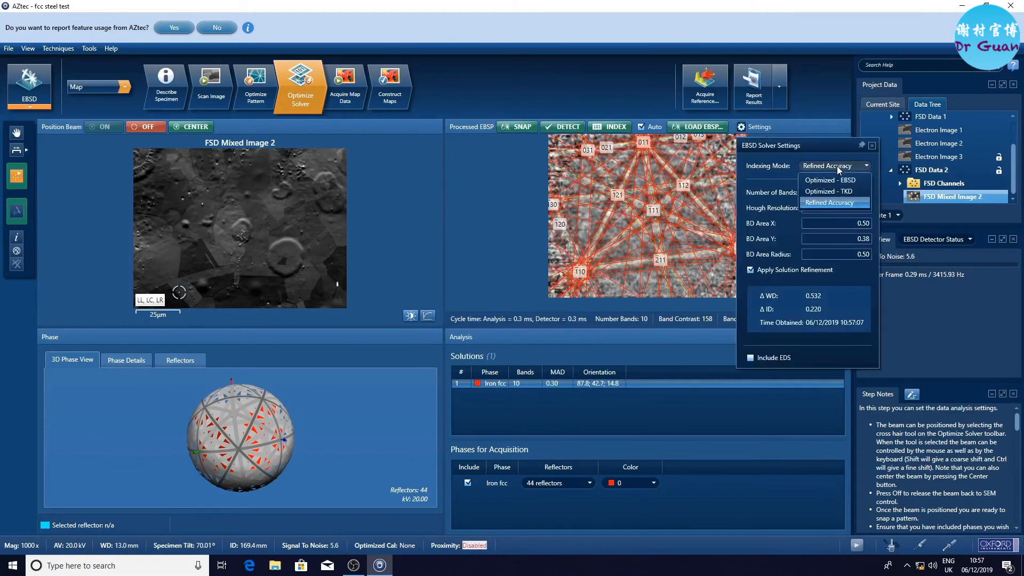
left_click(828, 191)
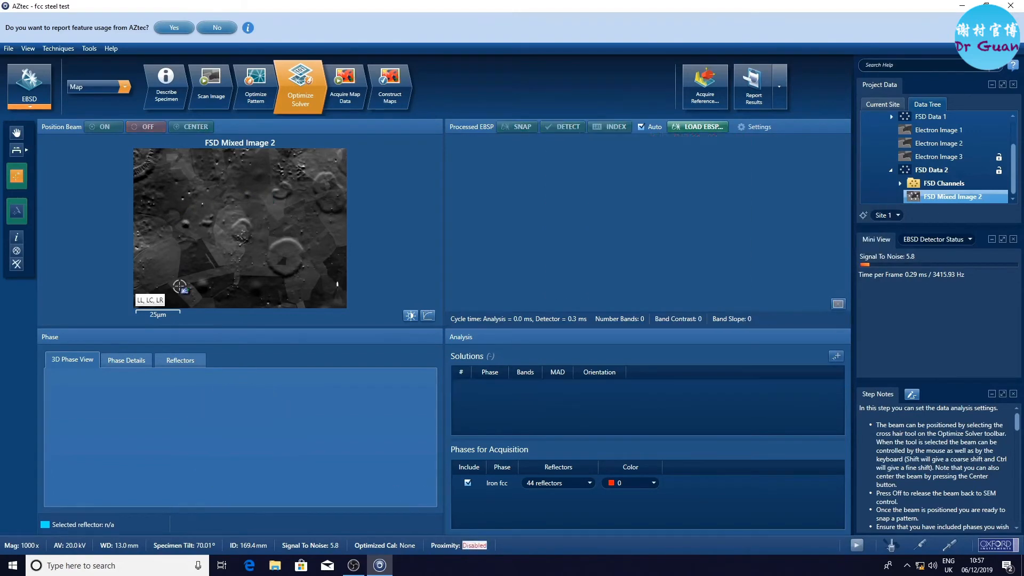
left_click(516, 127)
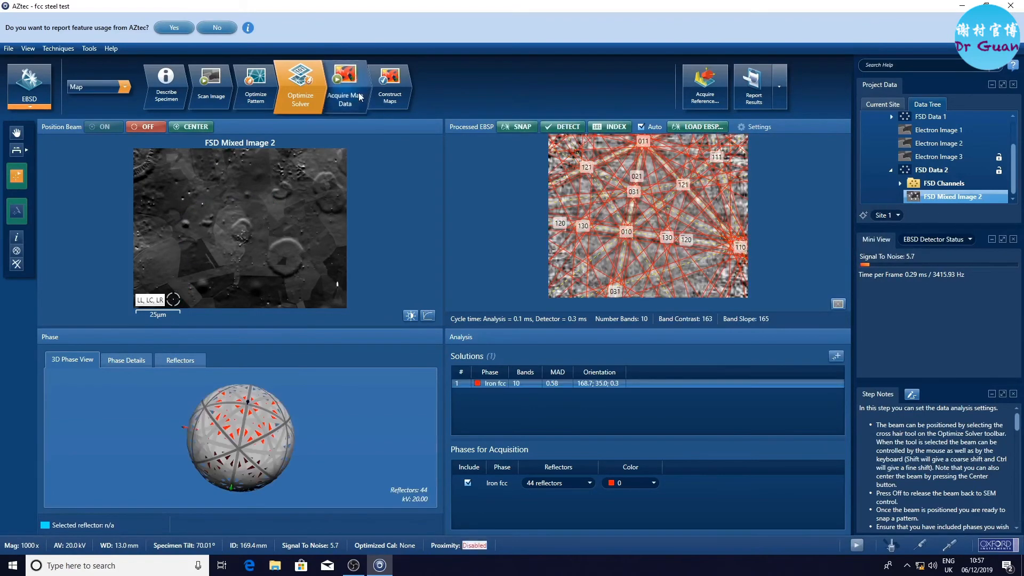
Step: Draw a 74.7 × 55.4 µm rectangular map region with a locked 0.1 µm step size
left_click(345, 85)
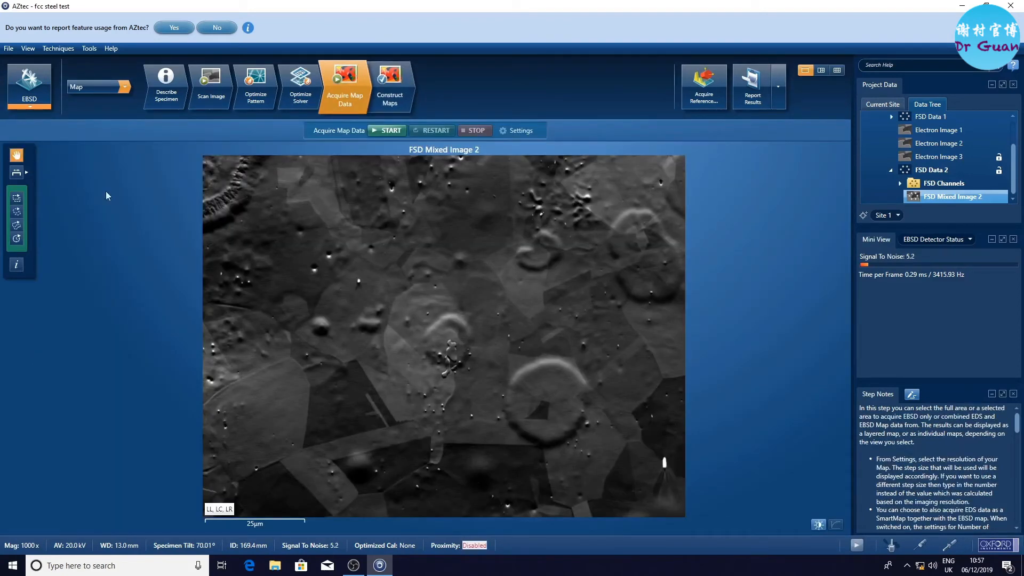
mouse_move(16, 238)
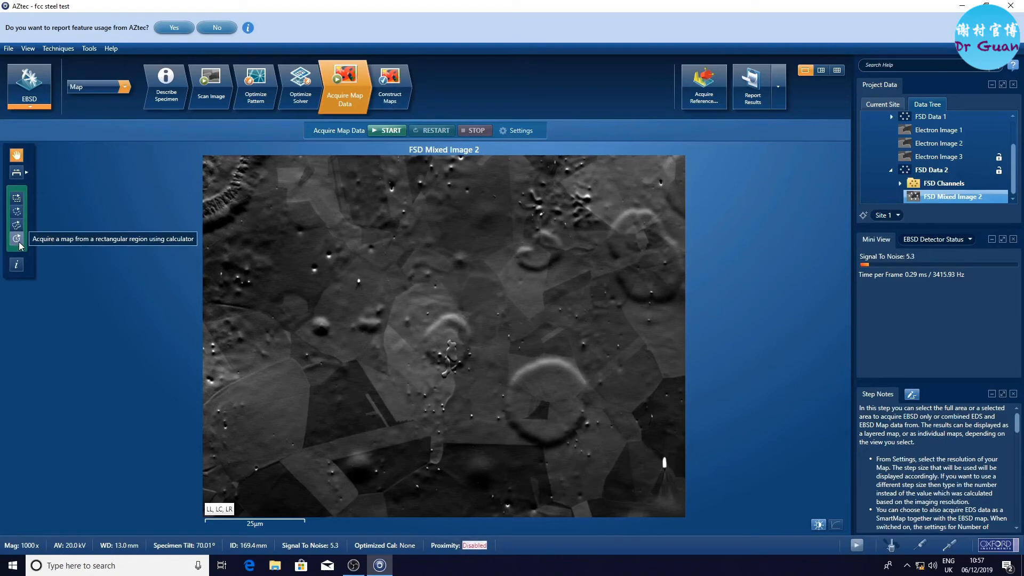
left_click(16, 237)
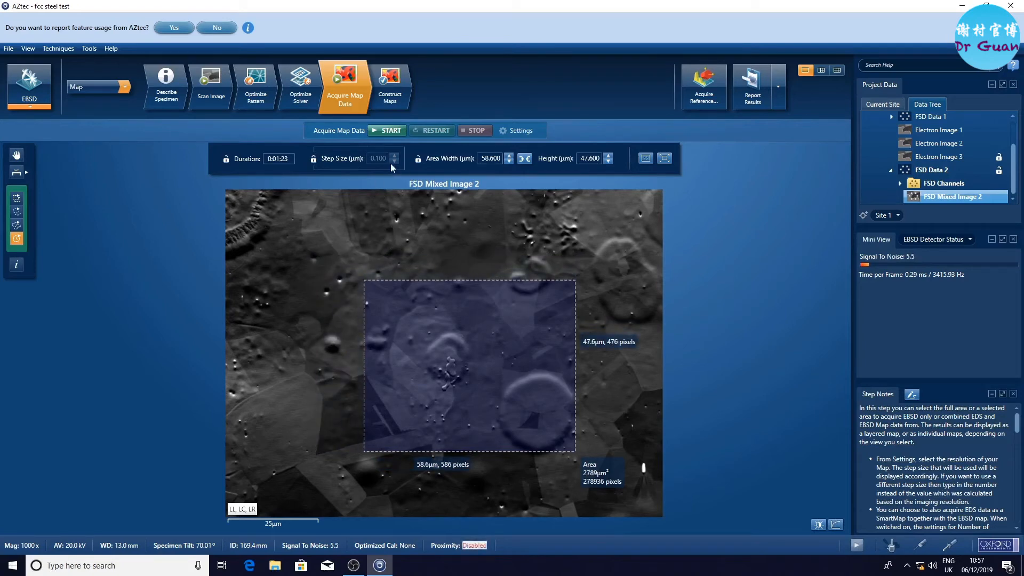
mouse_move(418, 165)
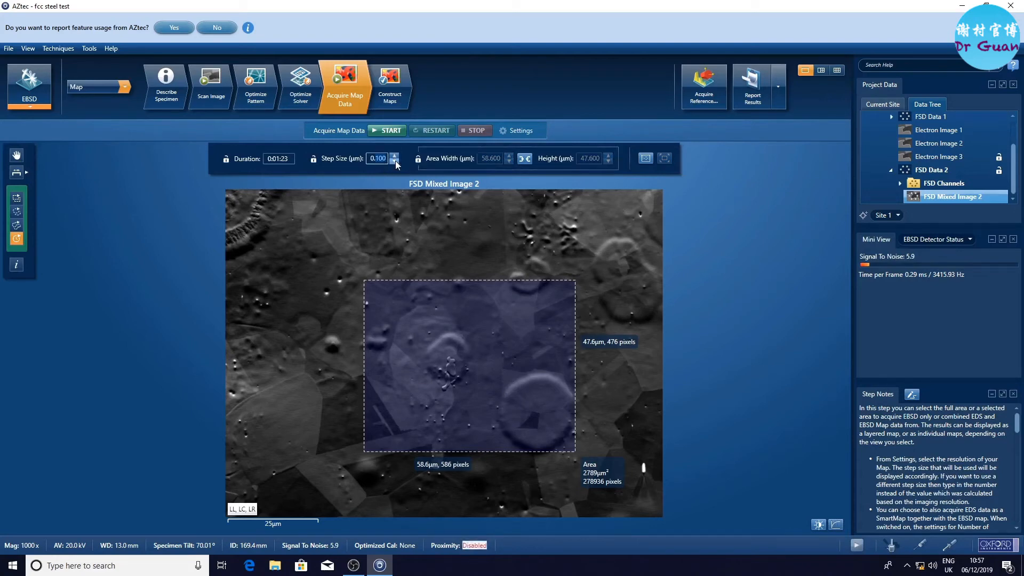
left_click(393, 161)
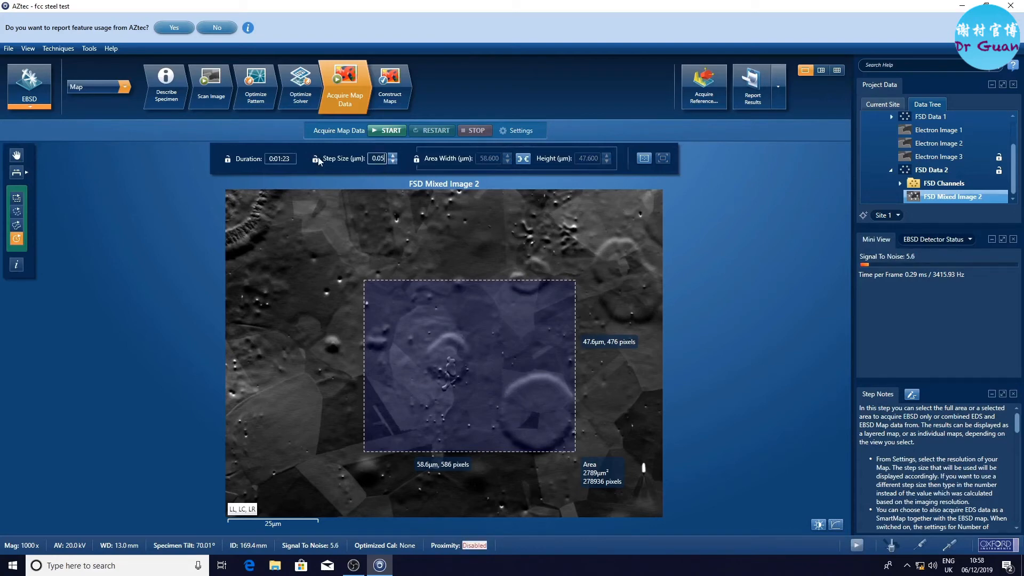
left_click(391, 155)
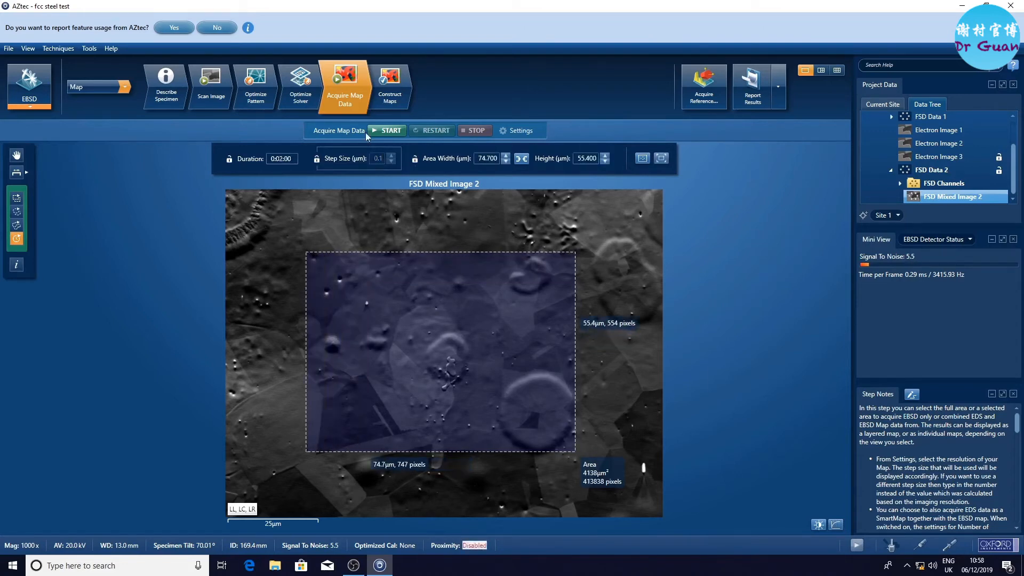
left_click(516, 130)
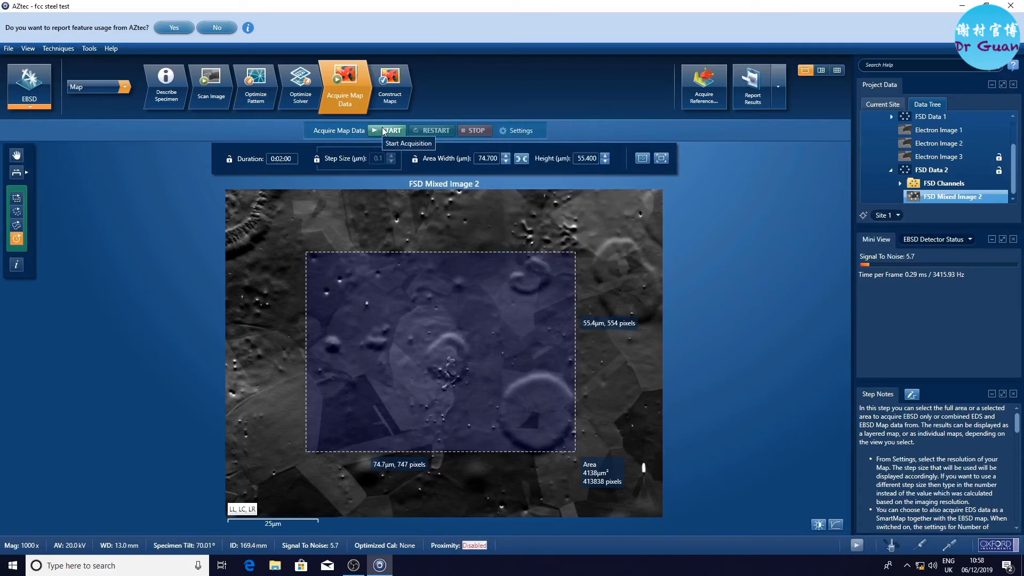
Step: Acquire EBSD Map Data 1 (413,838 points, 98.7% hit rate) and bring up its map details
left_click(392, 130)
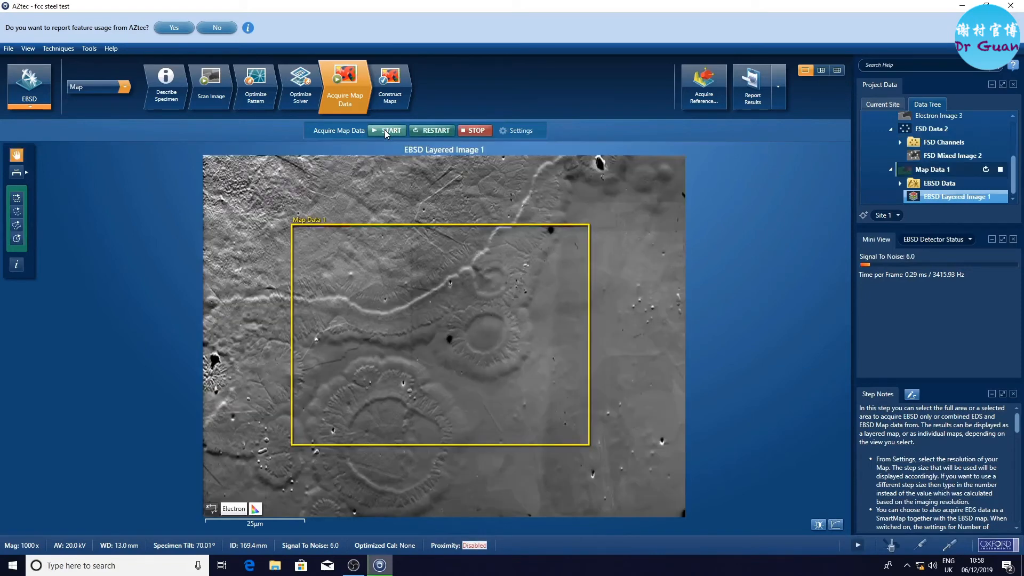
left_click(389, 130)
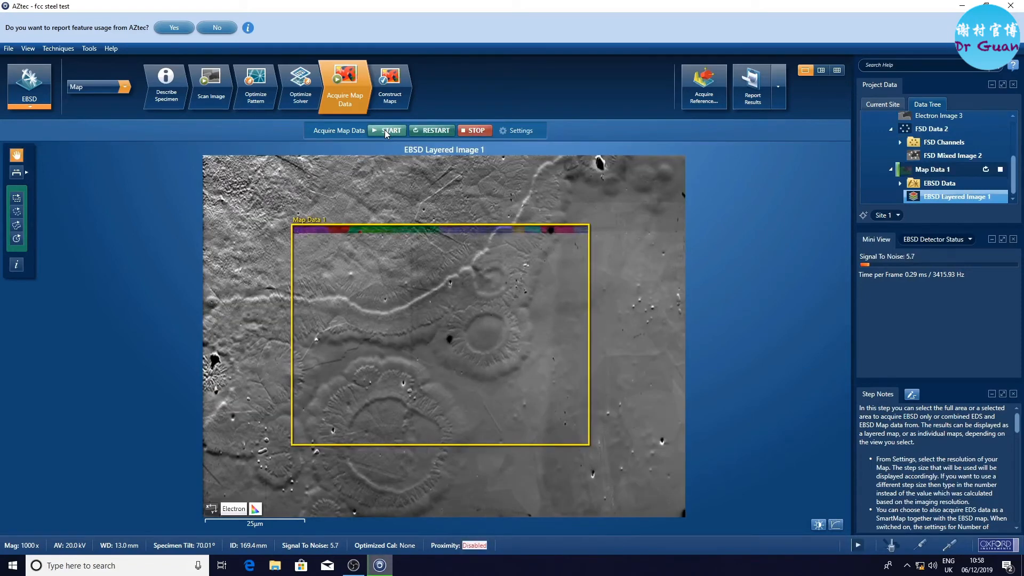
right_click(932, 169)
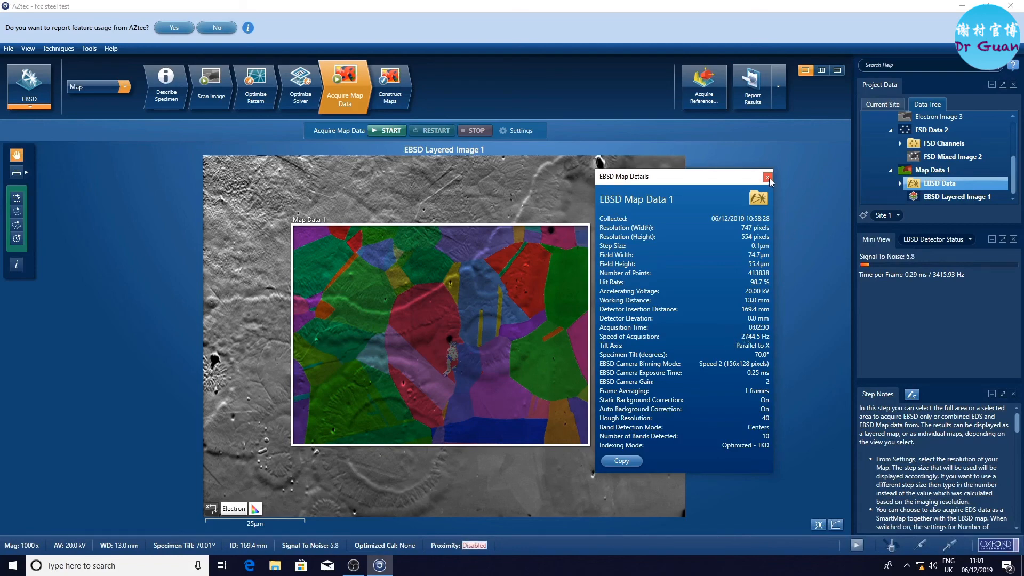
Step: Show band contrast, Euler and IPF maps beside the layered image in split layout
left_click(769, 176)
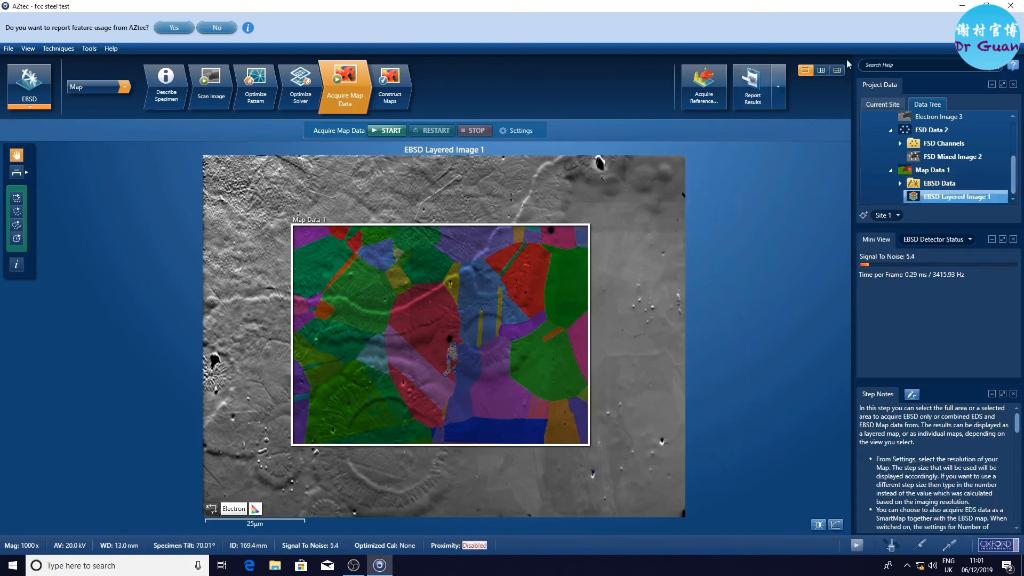
left_click(821, 71)
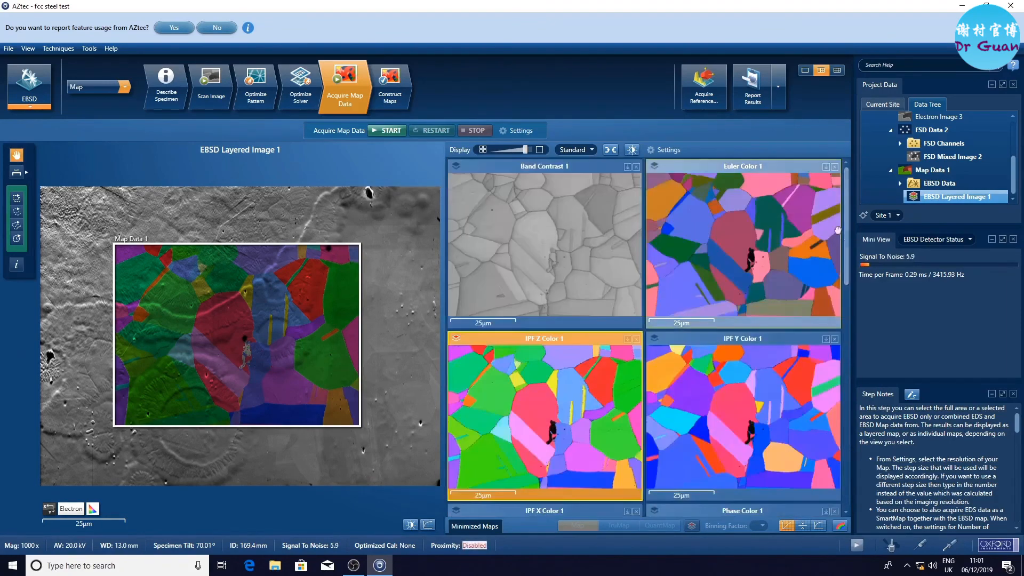
Step: Export EBSD Map Data 1 to Channel 5 and return to image scanning
right_click(939, 183)
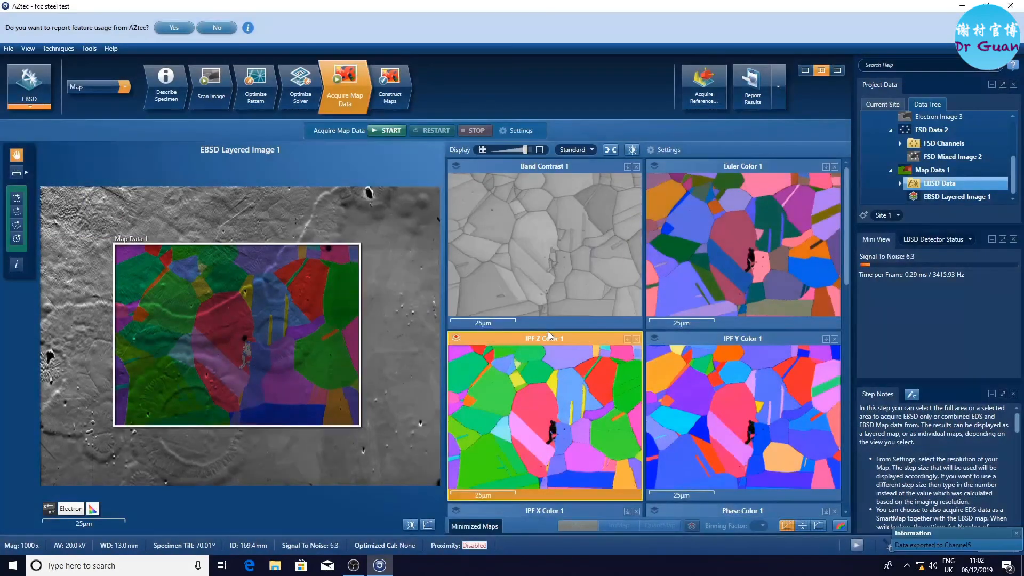
left_click(210, 85)
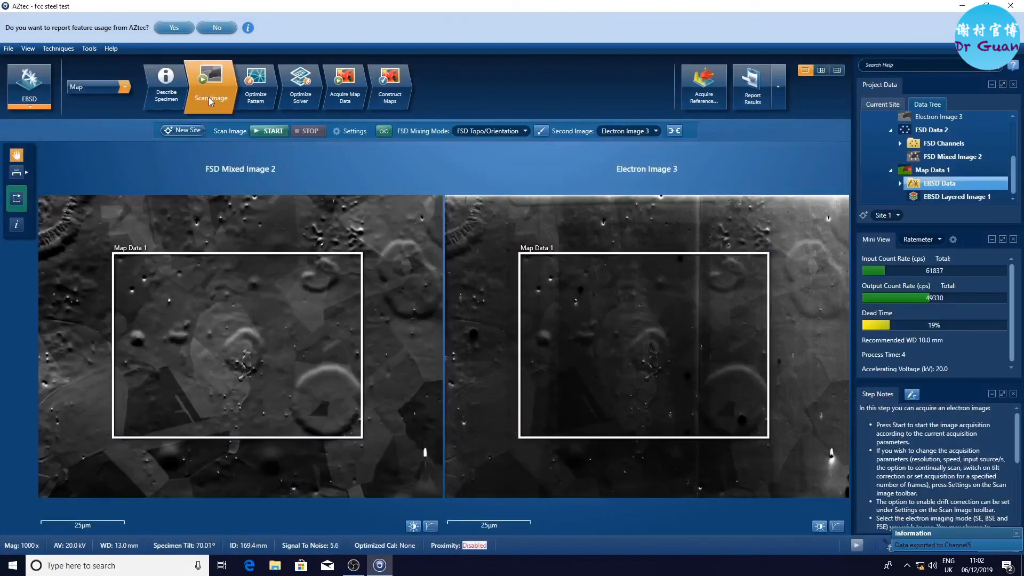